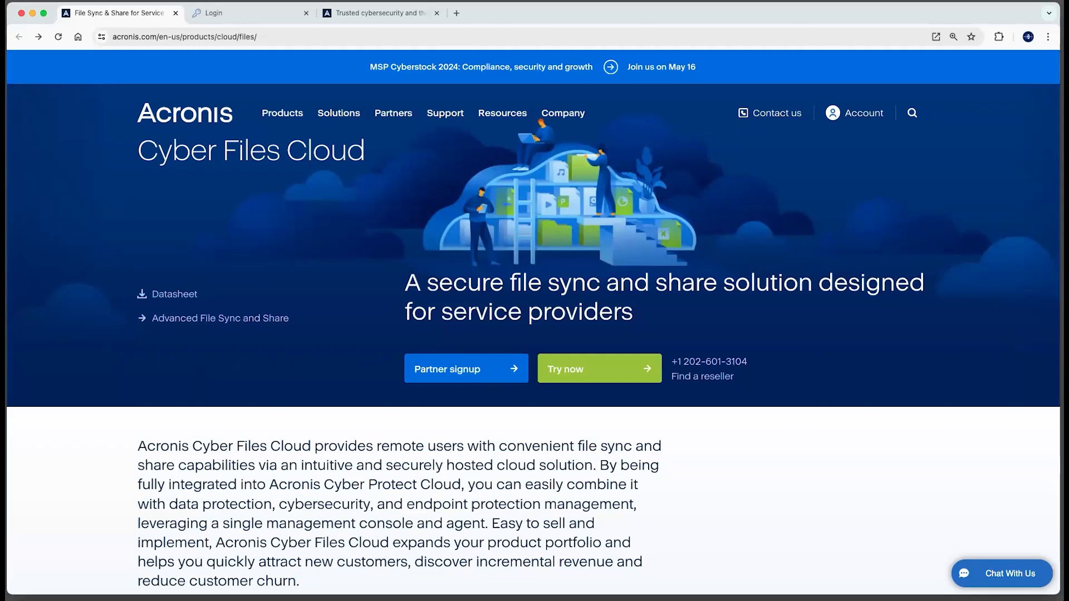
pyautogui.moveTo(304, 249)
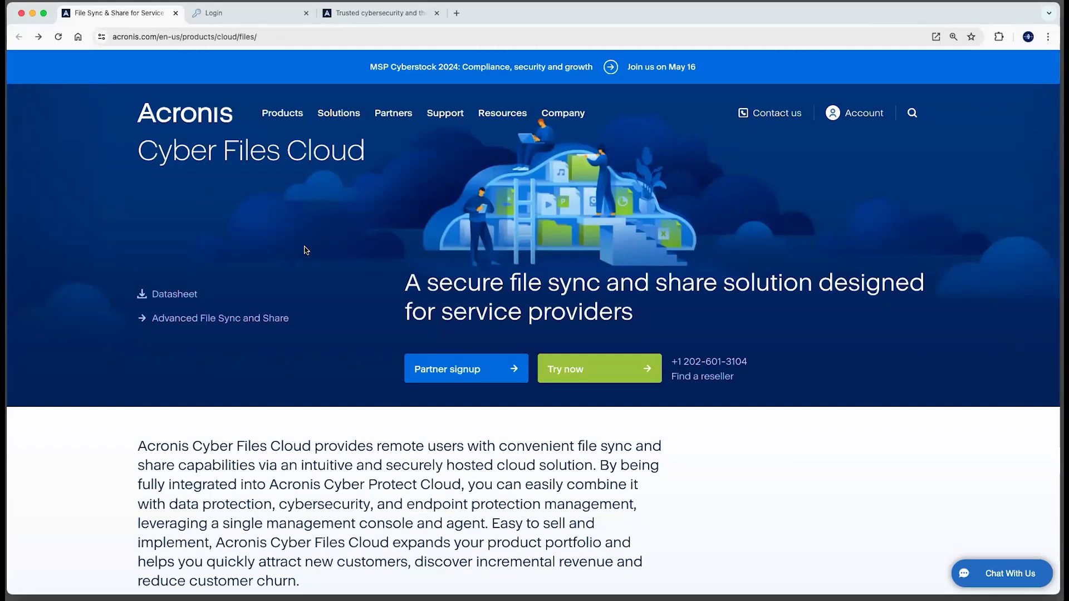
pyautogui.moveTo(367, 465)
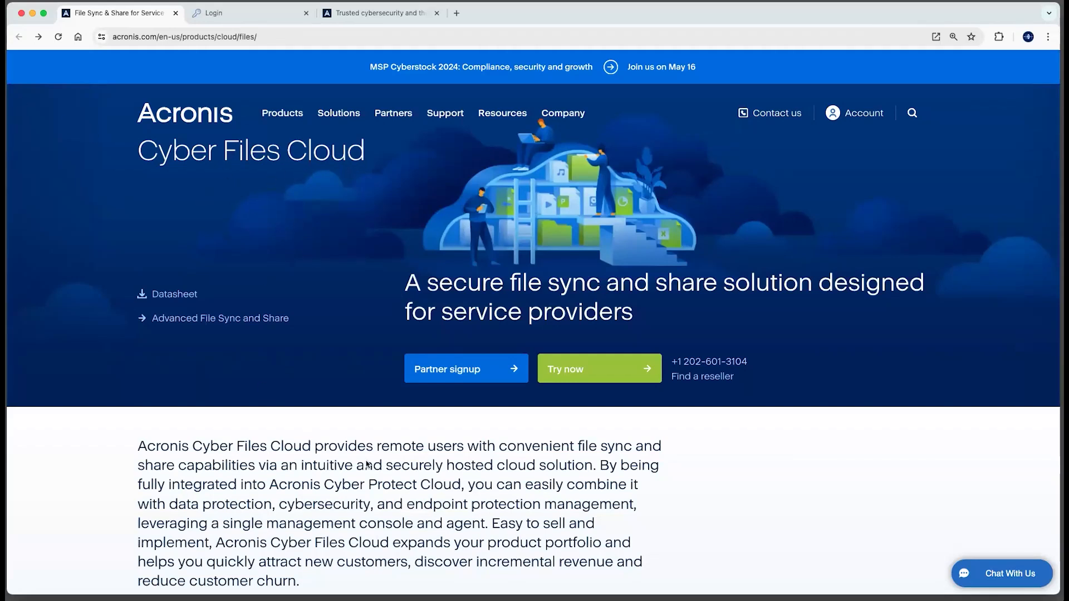
pyautogui.moveTo(213, 330)
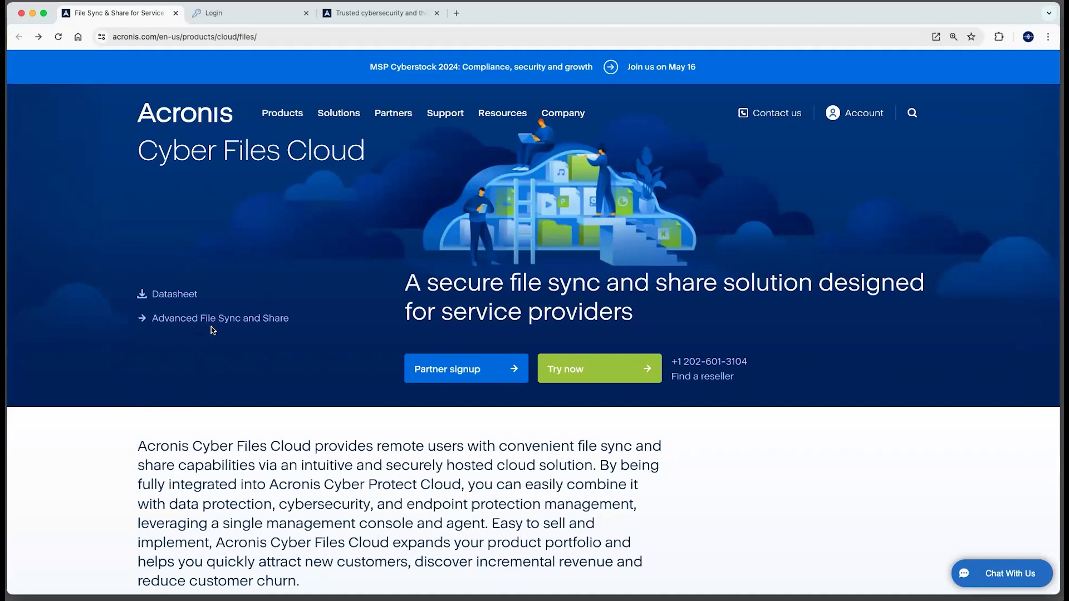
# Step: Go to the Advanced File Sync and Share page and show its advanced packs list
pyautogui.click(221, 318)
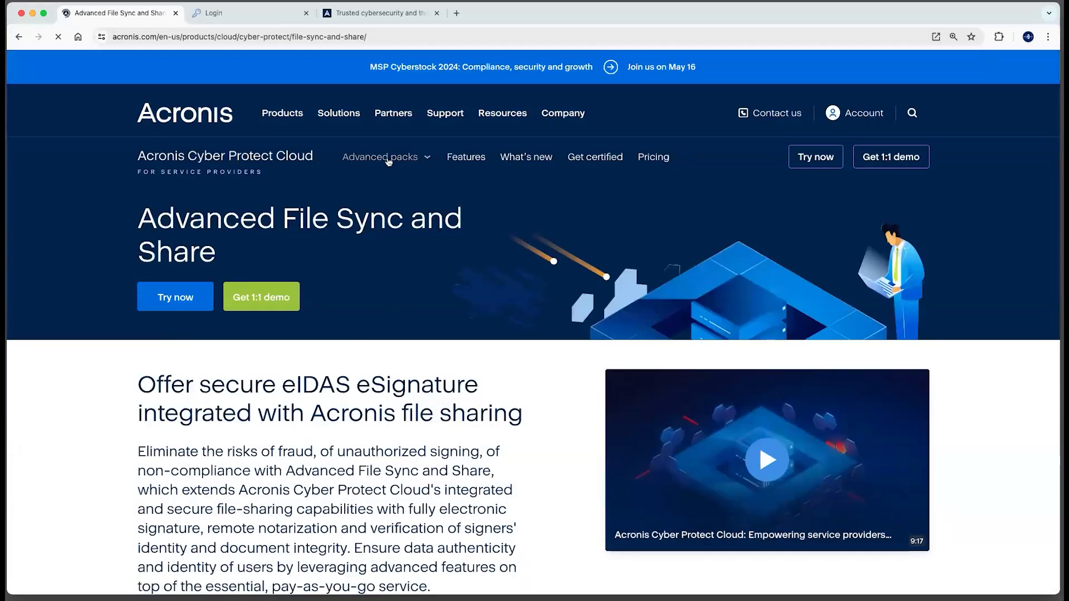
pyautogui.click(380, 157)
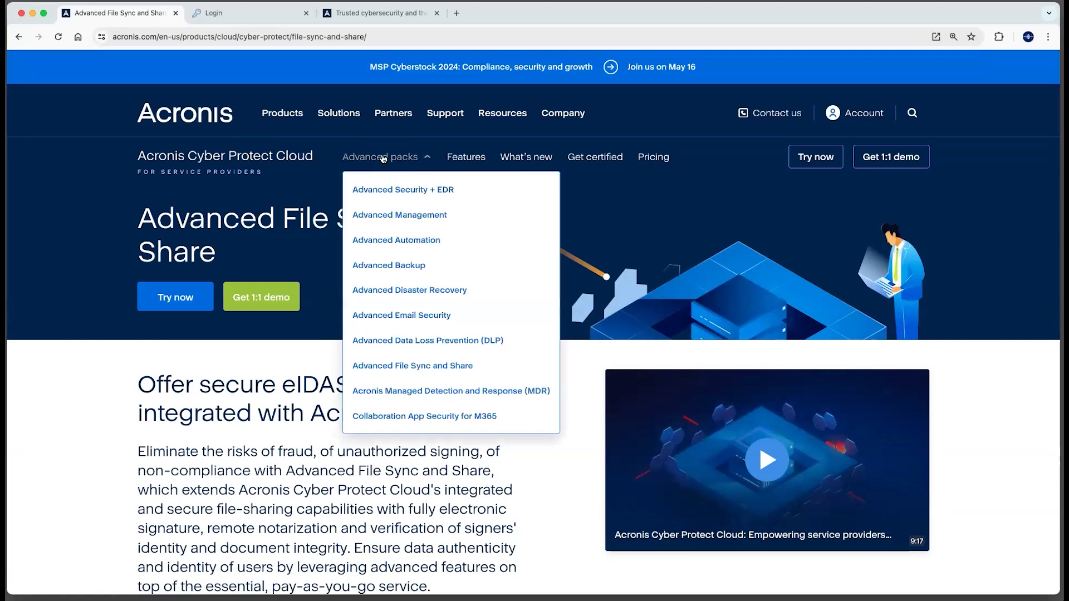
# Step: Open the Management Portal service from the cloud services page to see the Usage overview
pyautogui.click(212, 12)
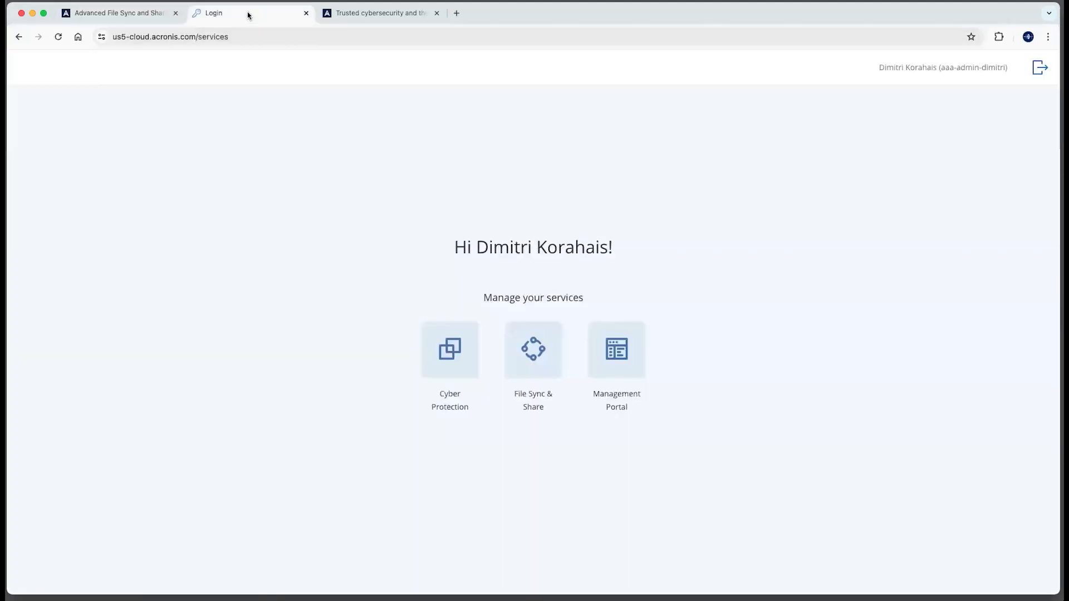
pyautogui.moveTo(324, 209)
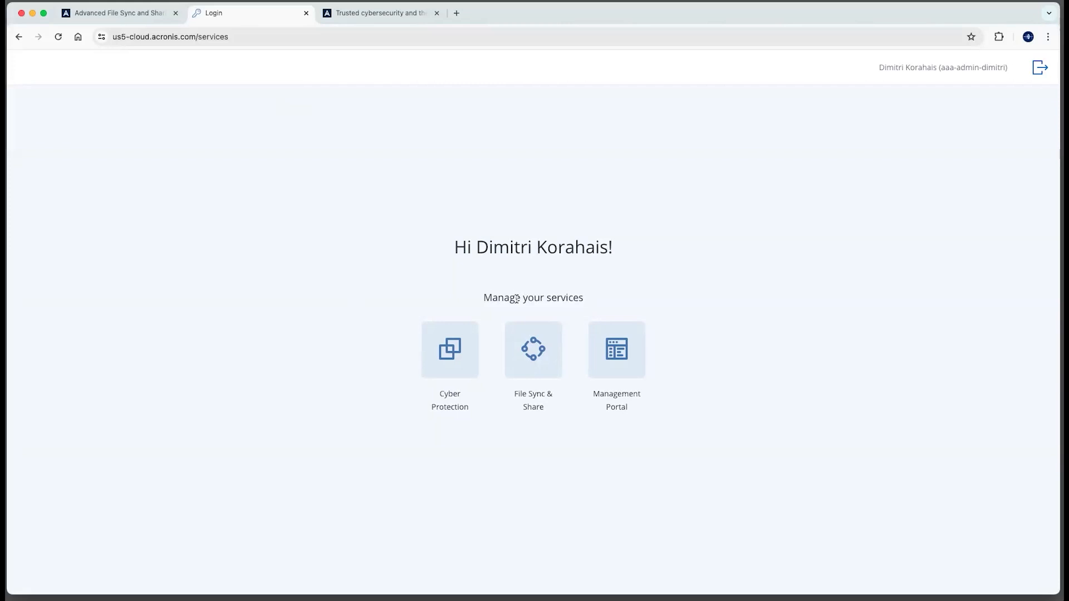
pyautogui.moveTo(742, 319)
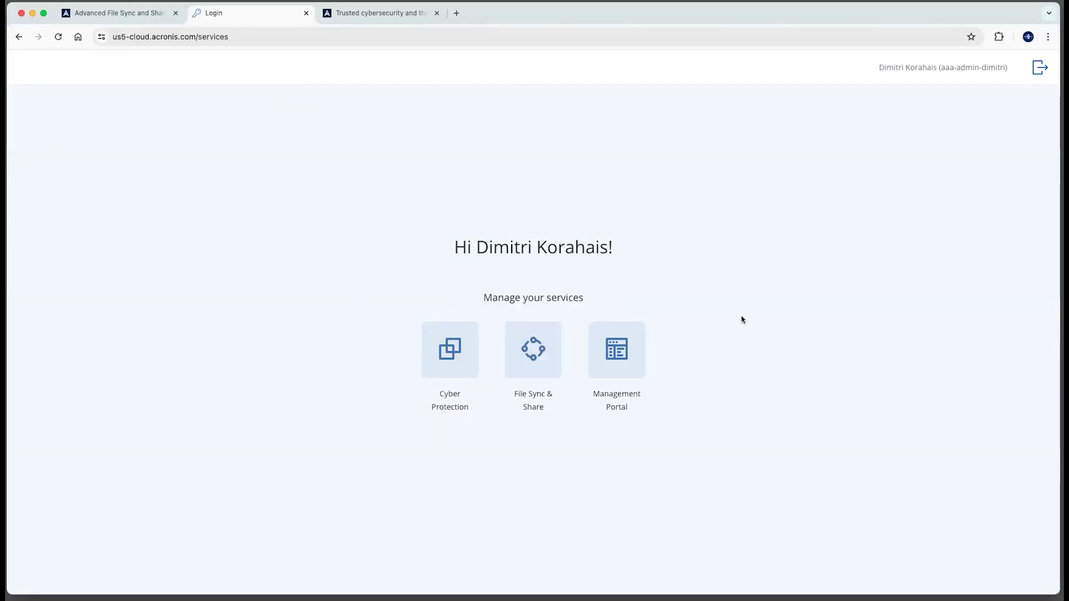
pyautogui.click(616, 350)
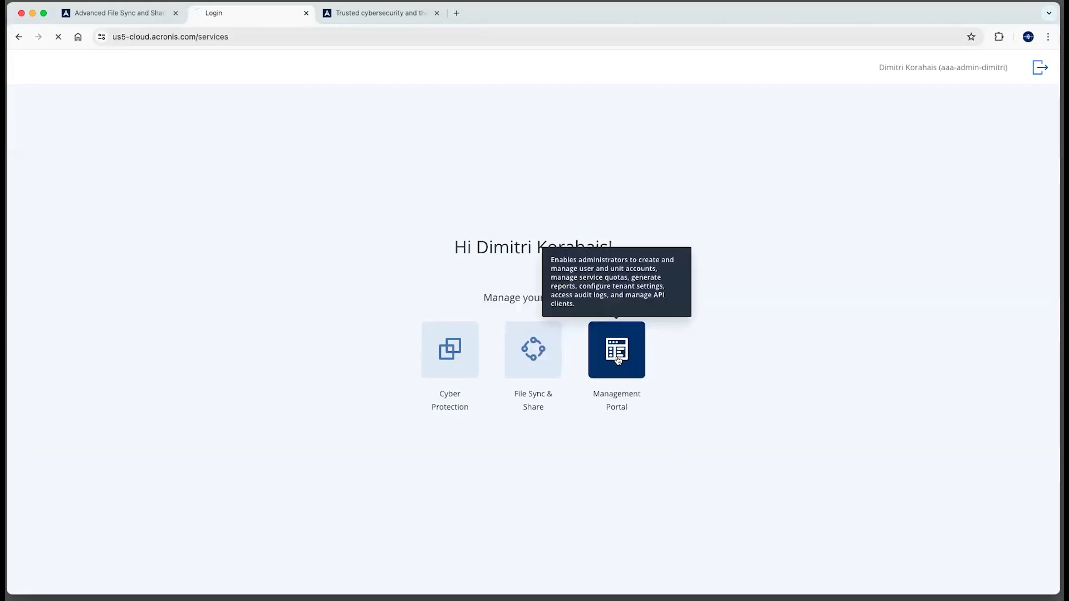
pyautogui.click(616, 349)
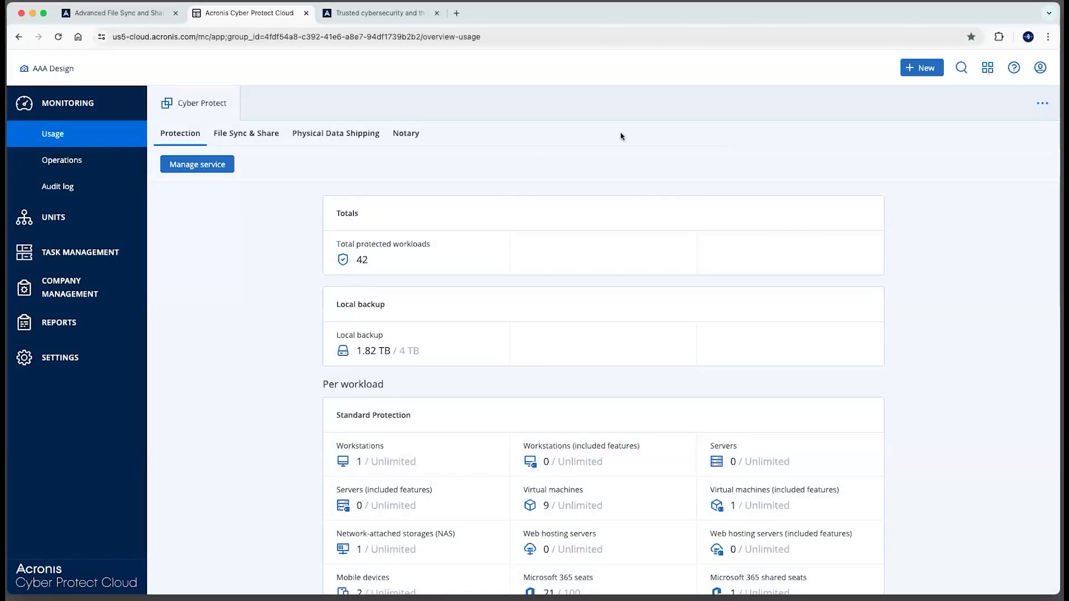
# Step: Start a new user and give it File Sync & Share access under Services and roles
pyautogui.click(921, 67)
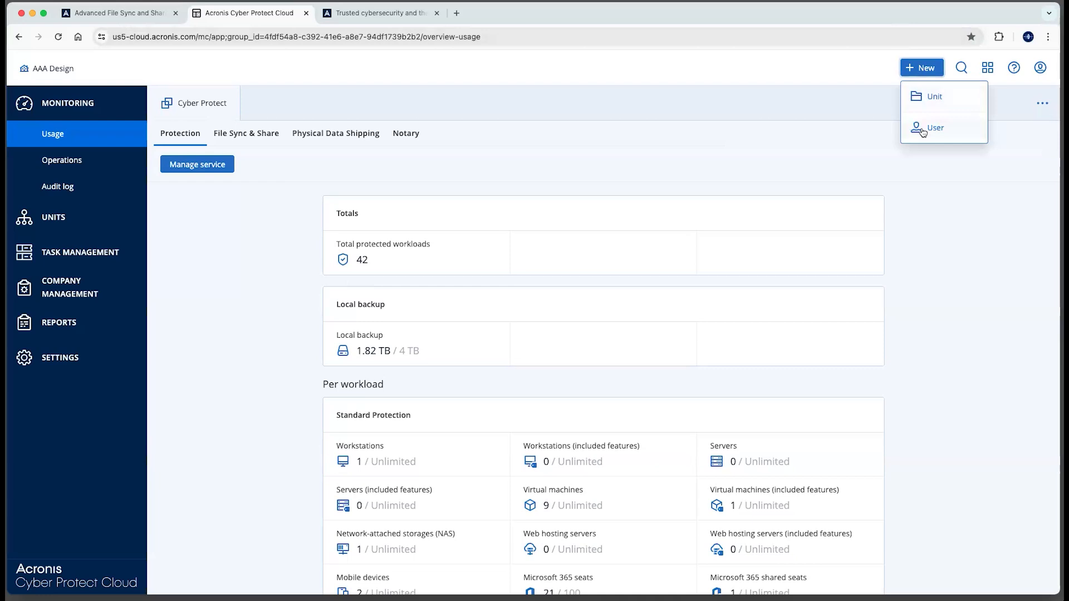
pyautogui.click(935, 128)
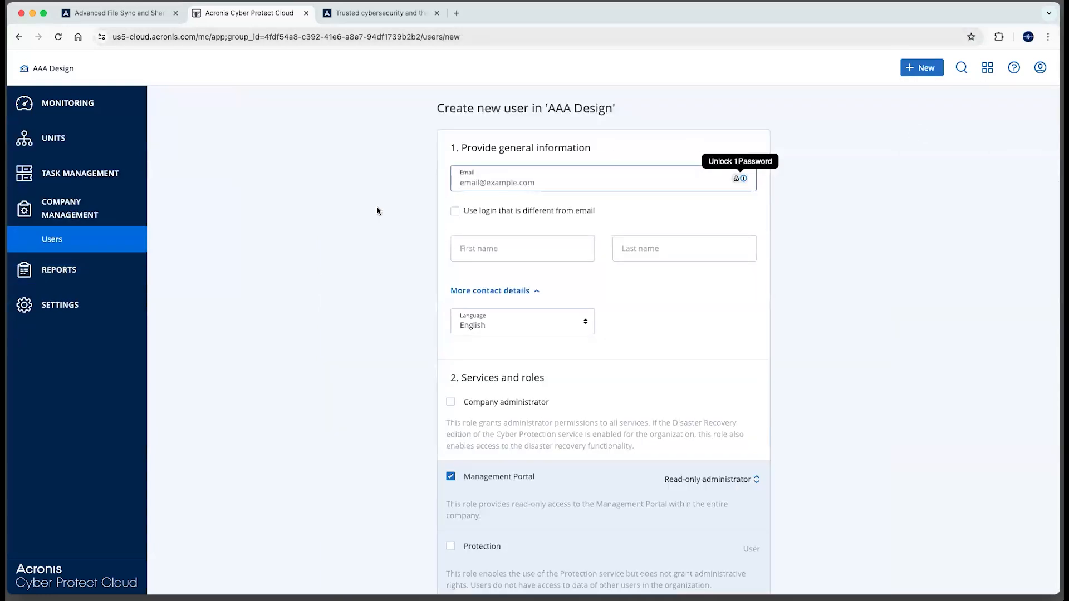
pyautogui.scroll(-3)
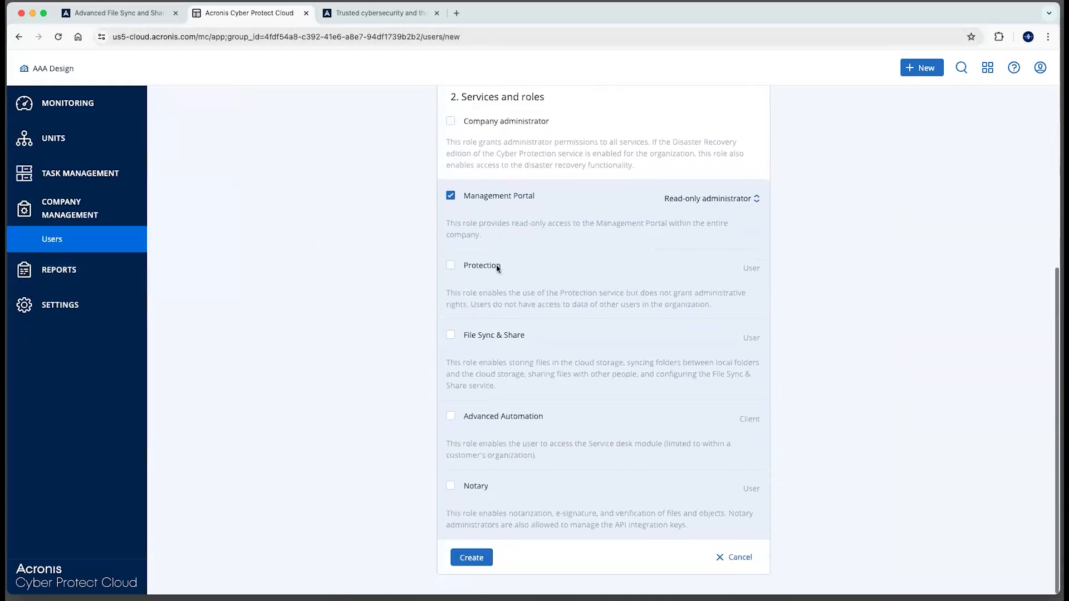
pyautogui.click(450, 335)
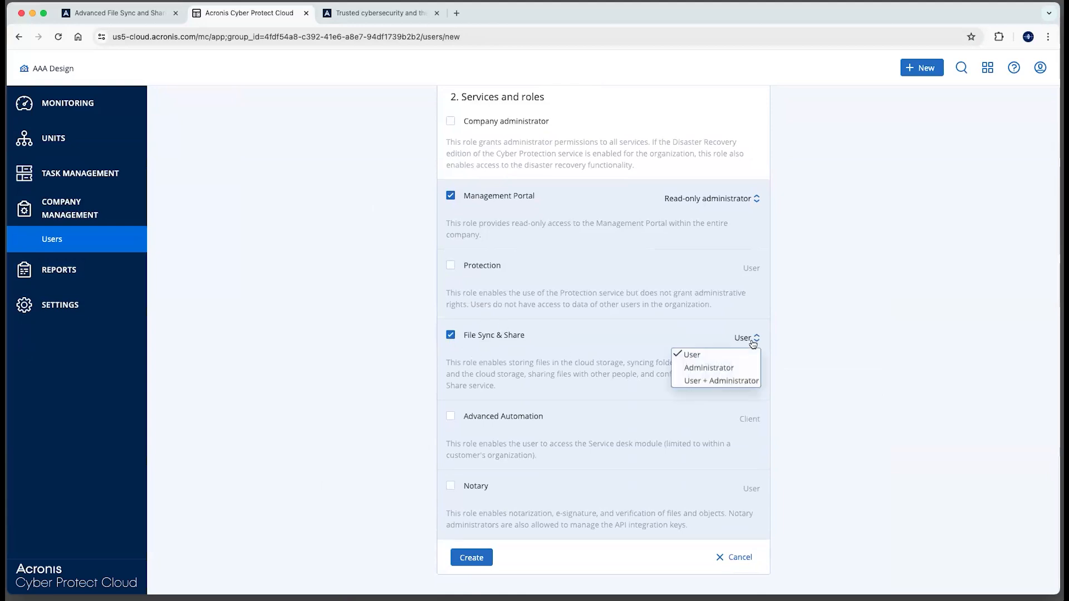
pyautogui.moveTo(708, 368)
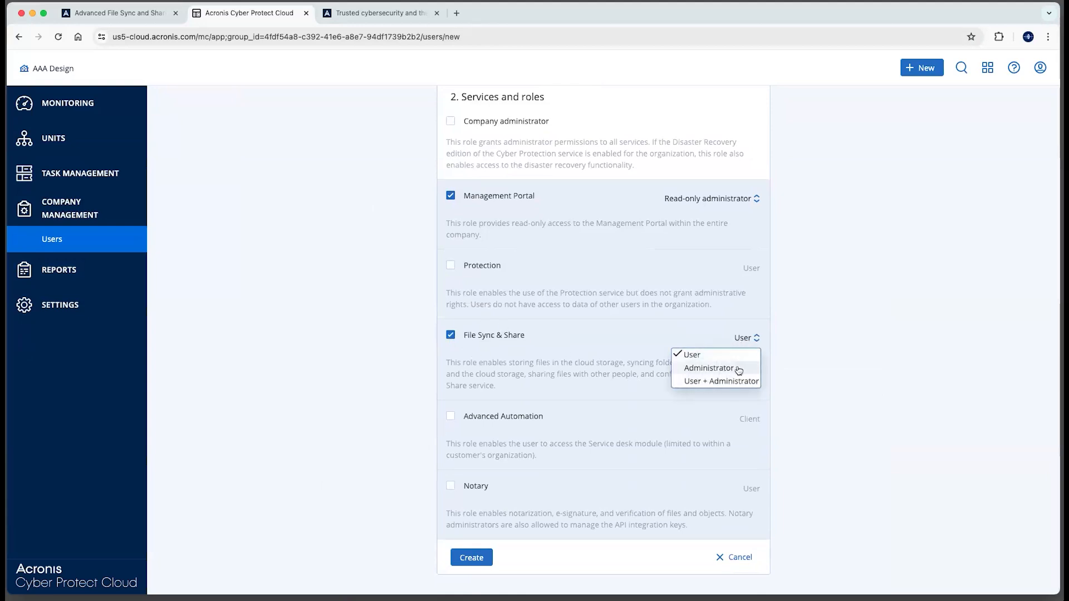
pyautogui.moveTo(638, 339)
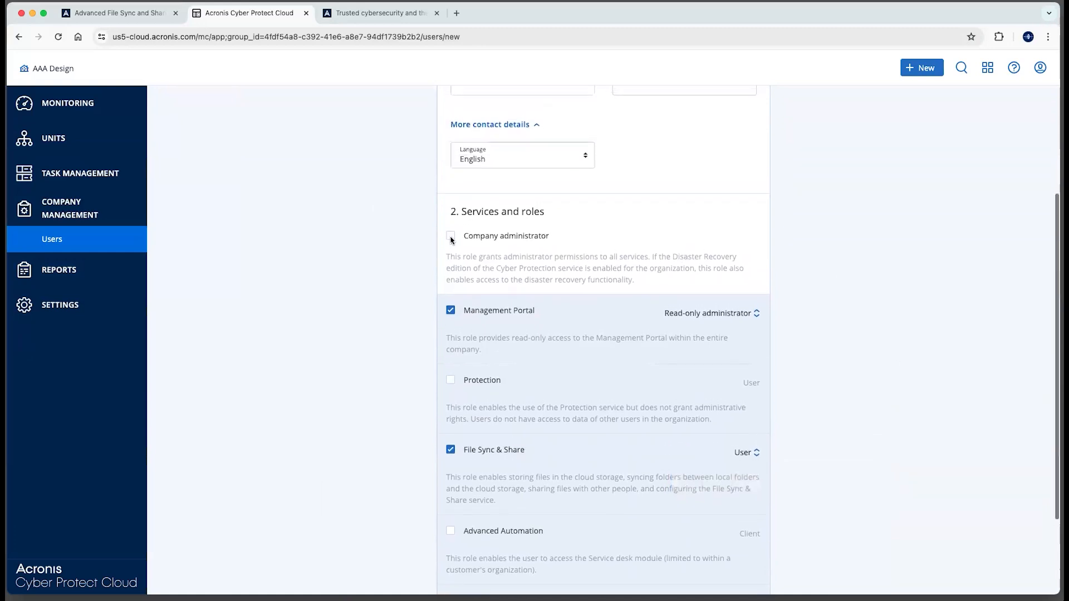
# Step: Enable all service roles via Company administrator, then drop the company administrator flag
pyautogui.click(450, 235)
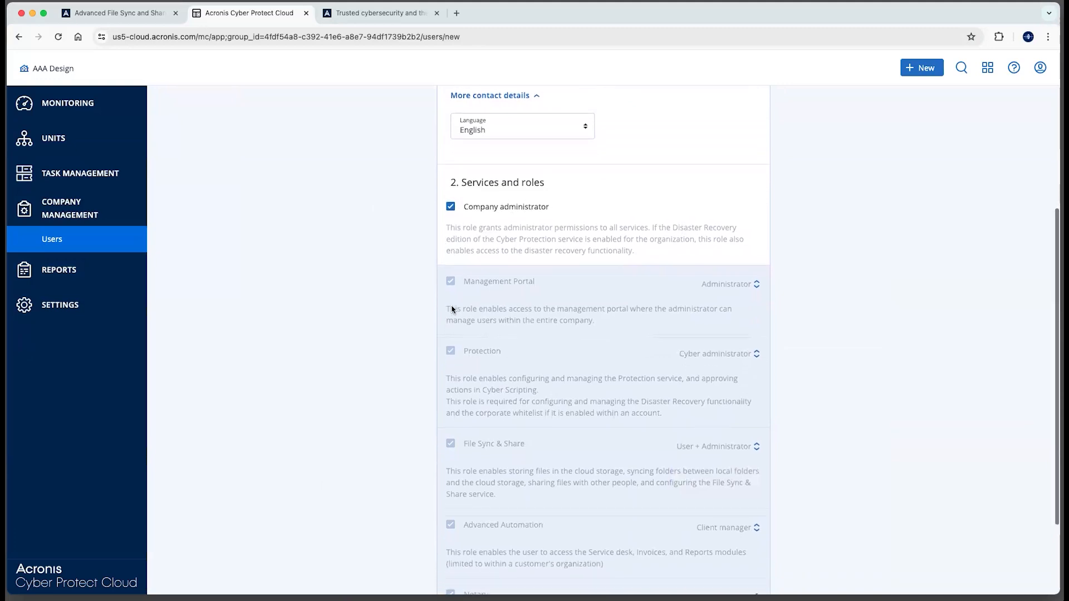
pyautogui.scroll(-3)
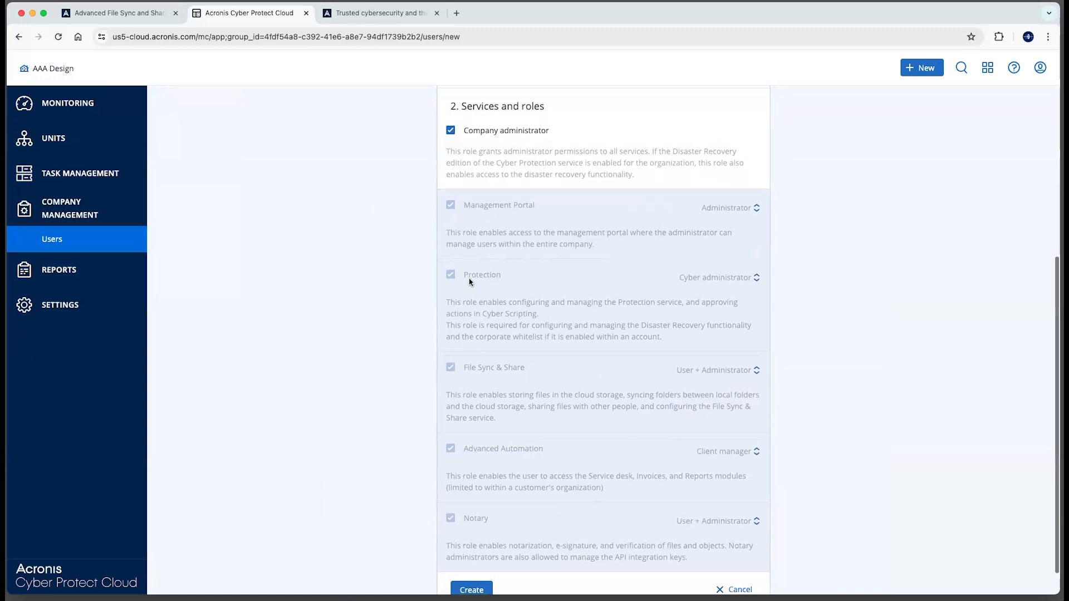
pyautogui.scroll(3)
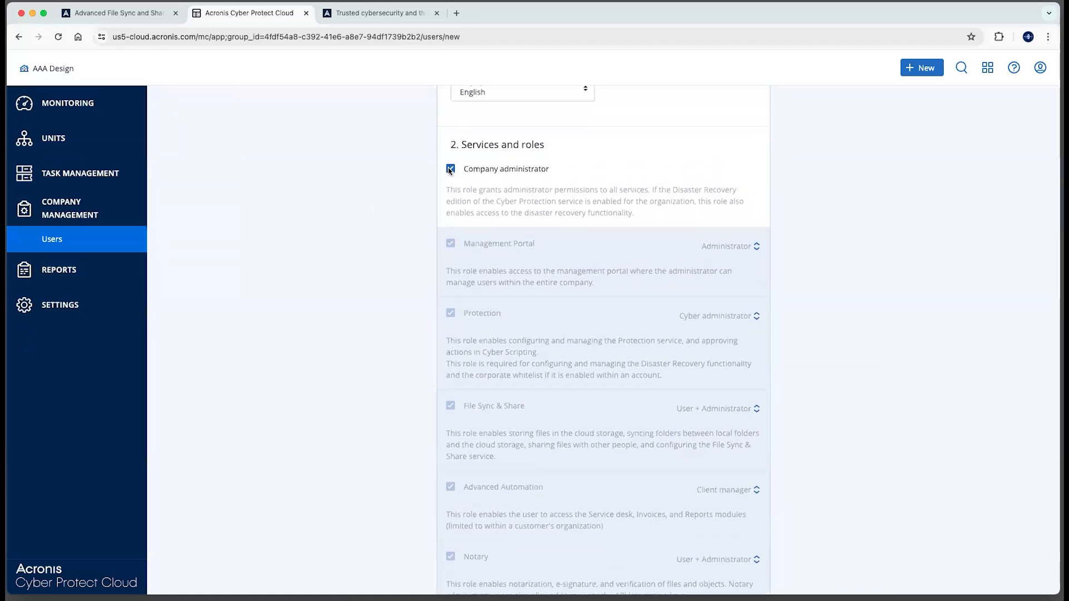
pyautogui.click(450, 168)
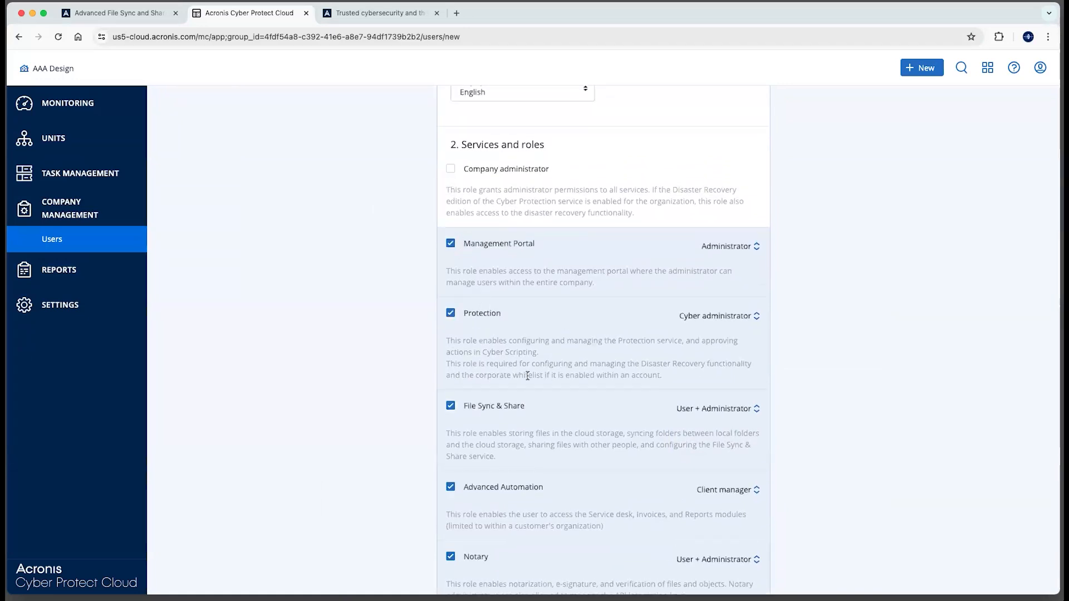
# Step: Confirm File Sync & Share stays at User + Administrator and bring up the app switcher
pyautogui.click(715, 408)
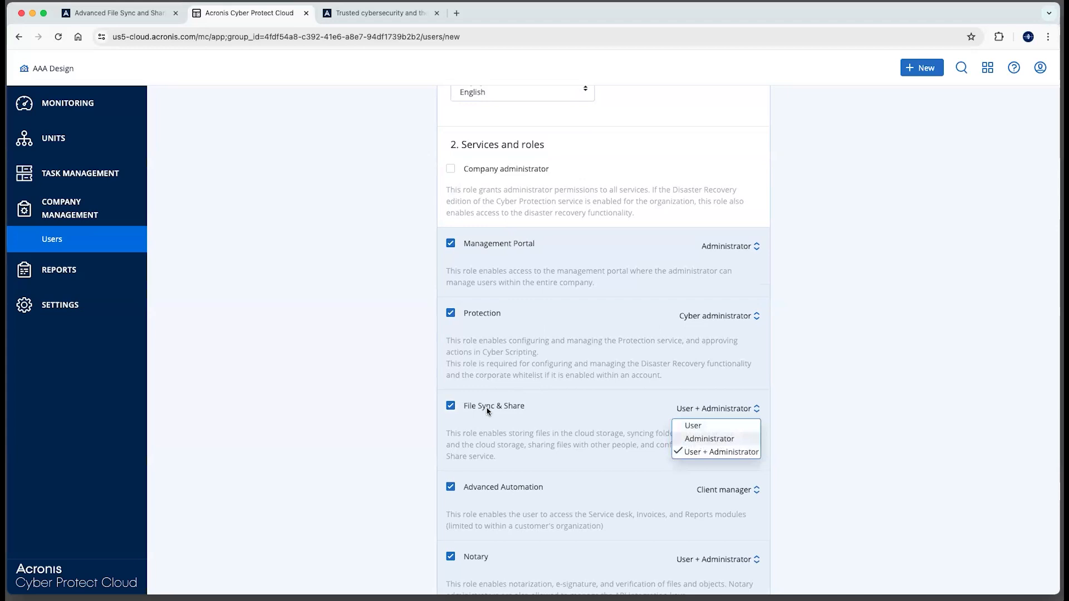
pyautogui.moveTo(507, 416)
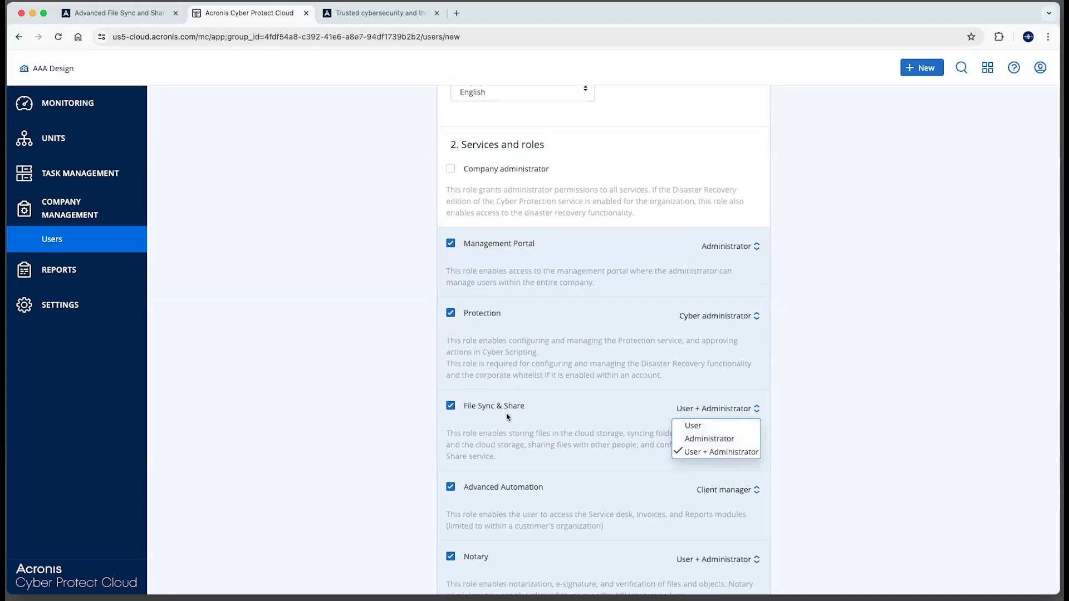
pyautogui.moveTo(535, 355)
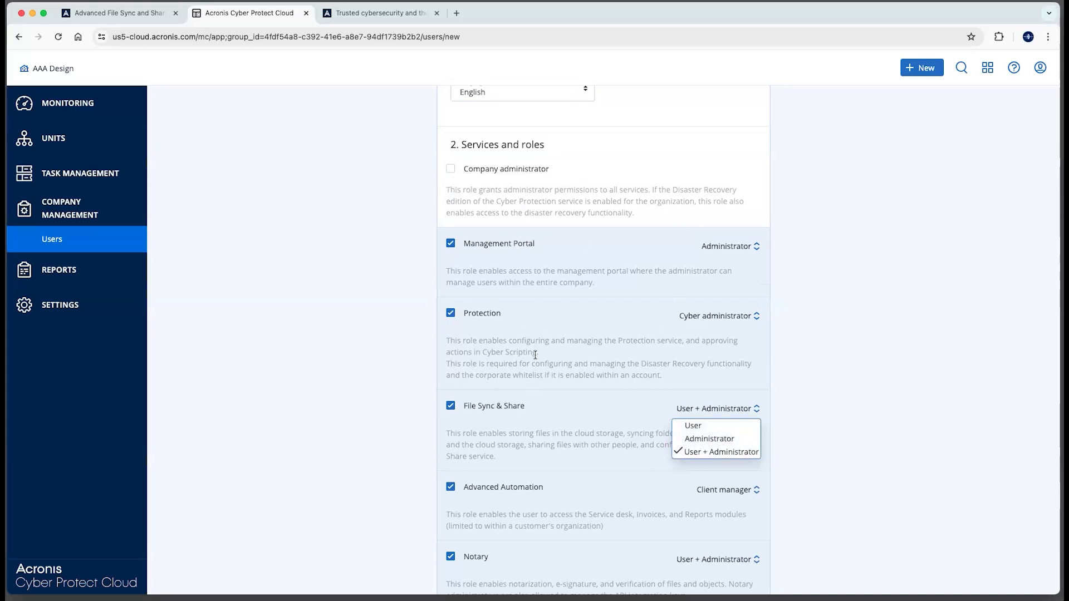
pyautogui.click(710, 452)
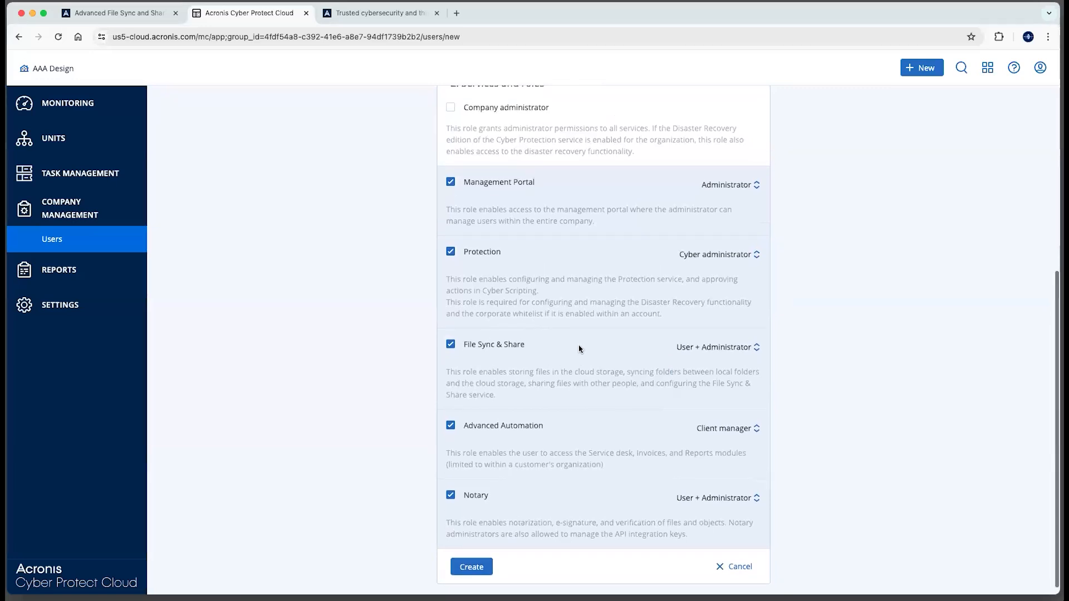
pyautogui.click(987, 68)
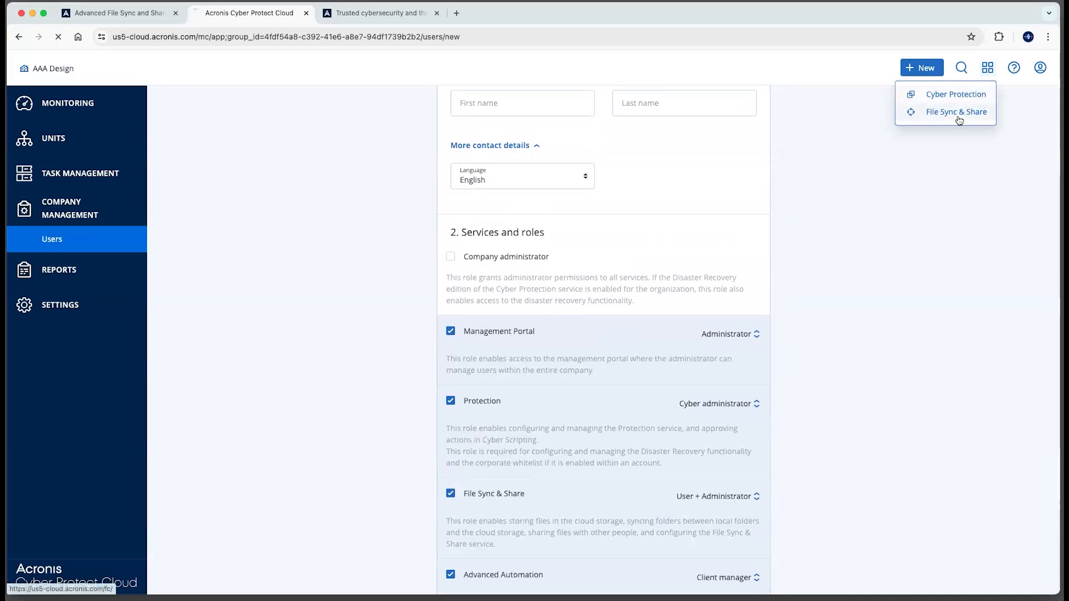
# Step: Switch to the File Sync & Share service and show the account menu
pyautogui.click(955, 111)
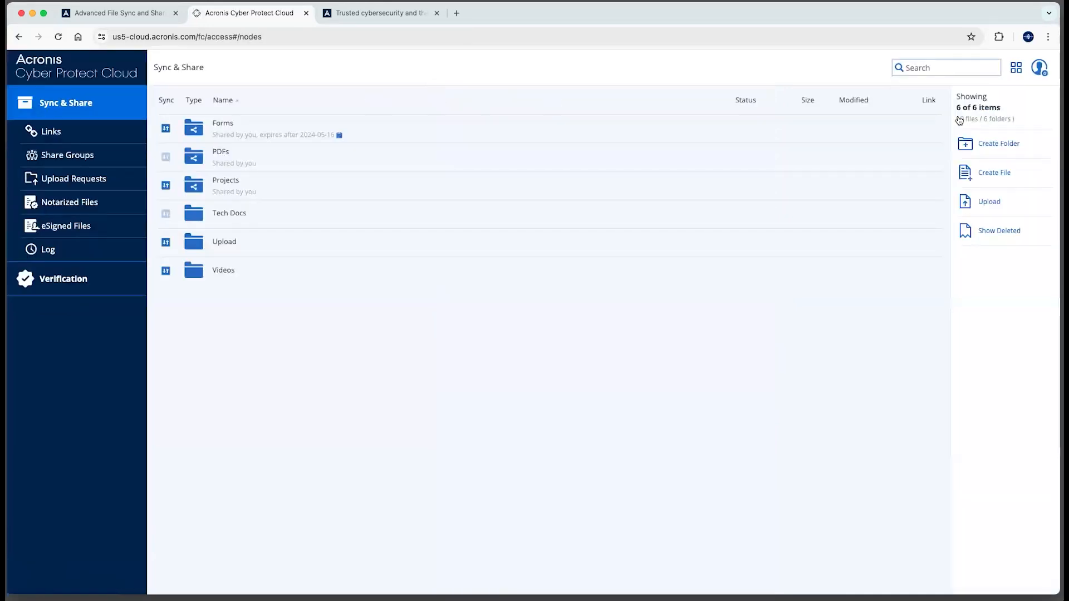
pyautogui.moveTo(958, 117)
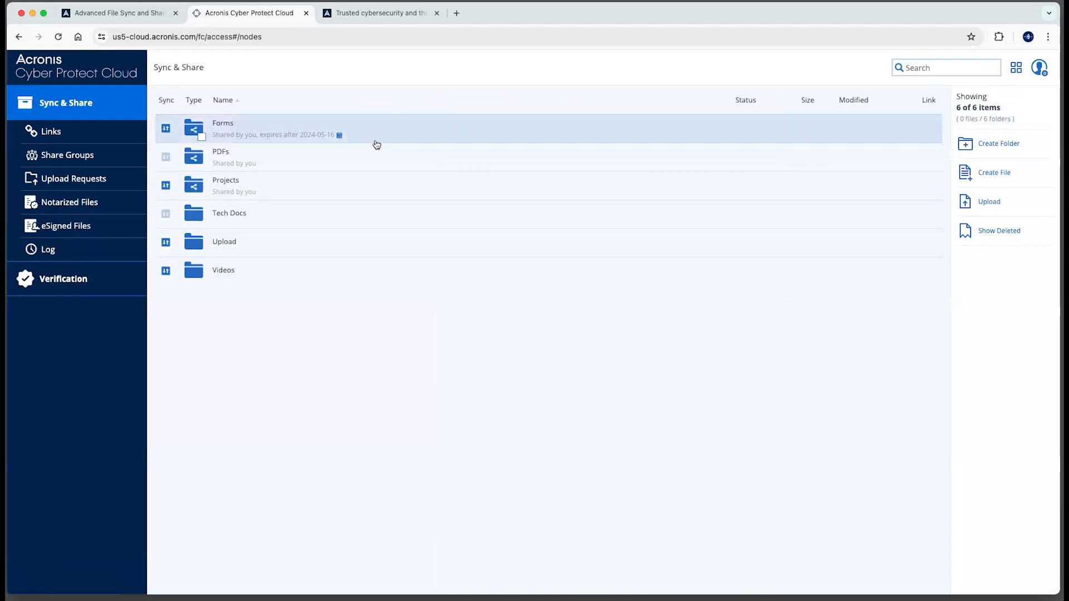
pyautogui.moveTo(1039, 68)
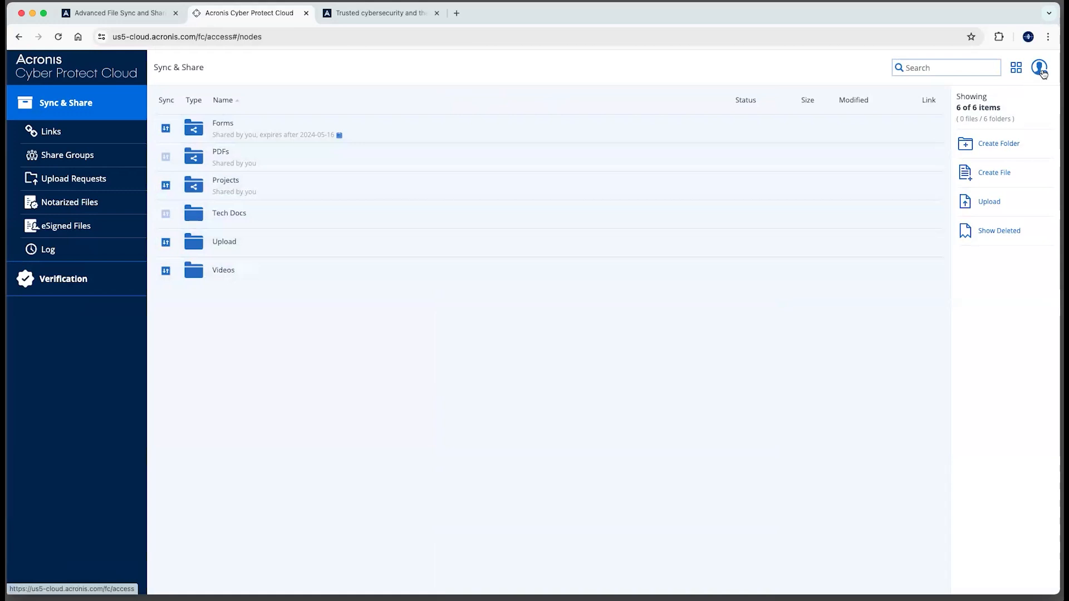
pyautogui.click(1038, 67)
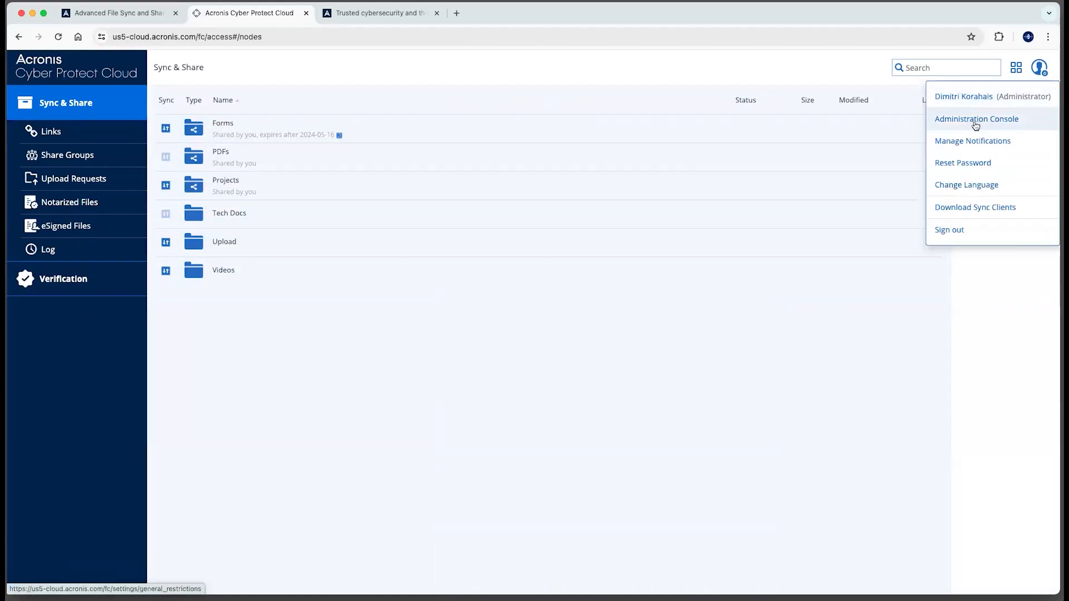
# Step: Enter the Administration Console and show Sharing Restrictions with 365-day link expiry
pyautogui.click(976, 119)
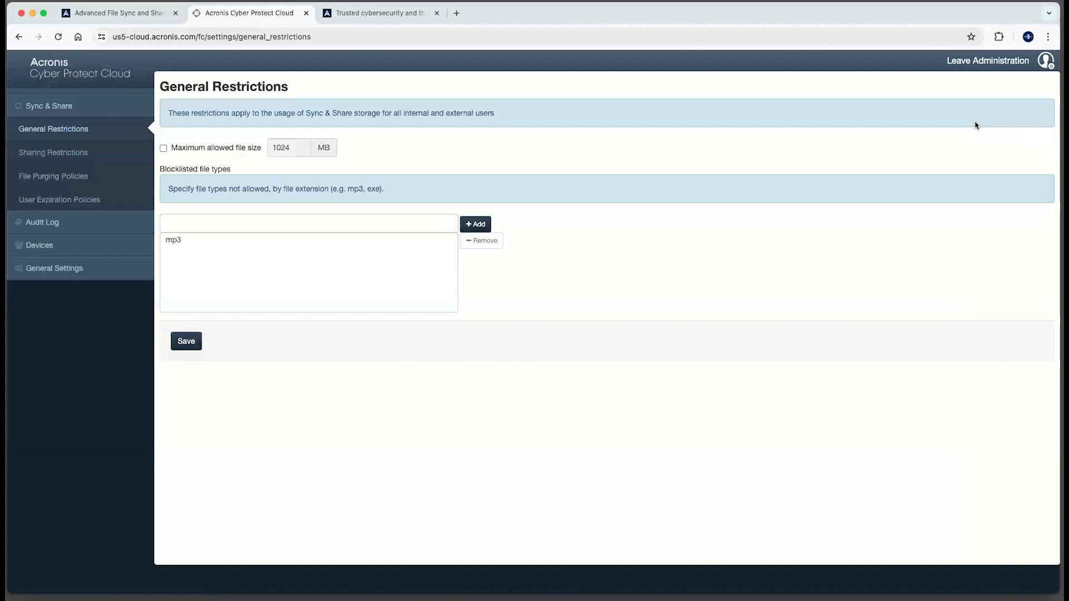
pyautogui.moveTo(696, 291)
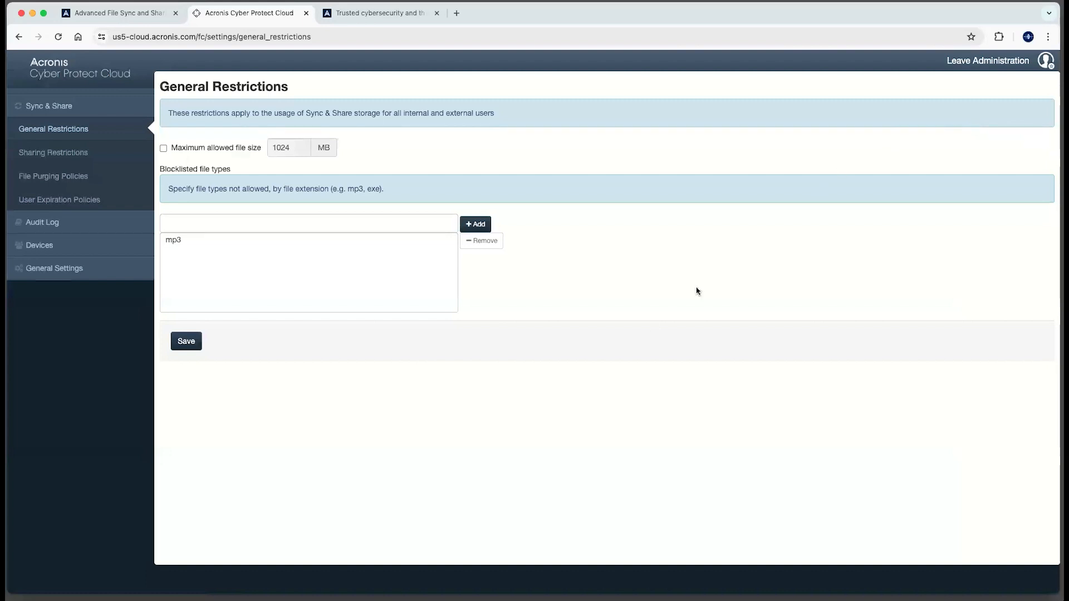
pyautogui.moveTo(656, 273)
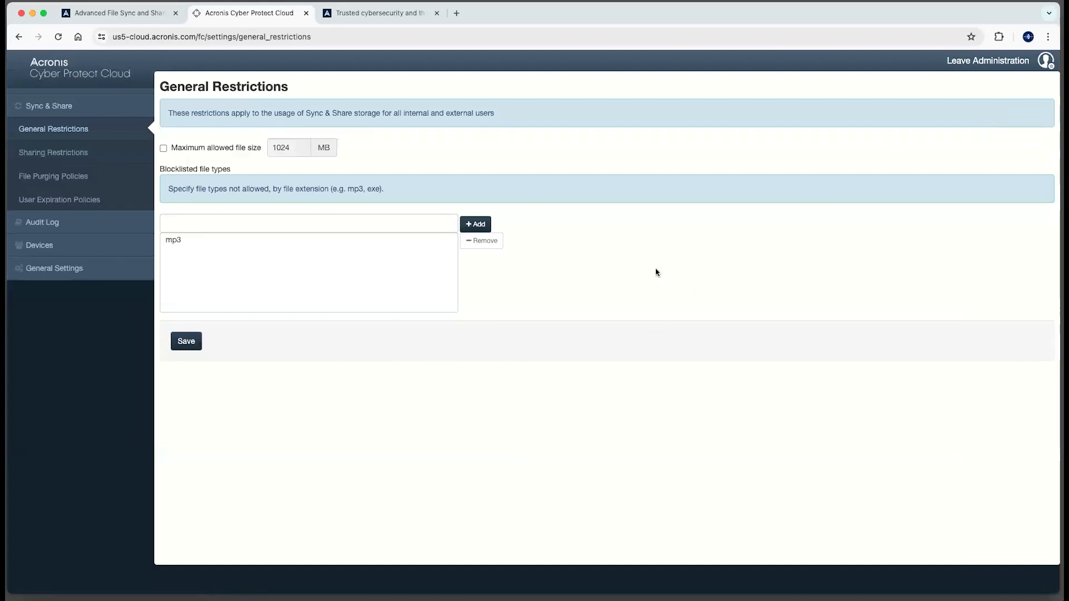
pyautogui.moveTo(55, 155)
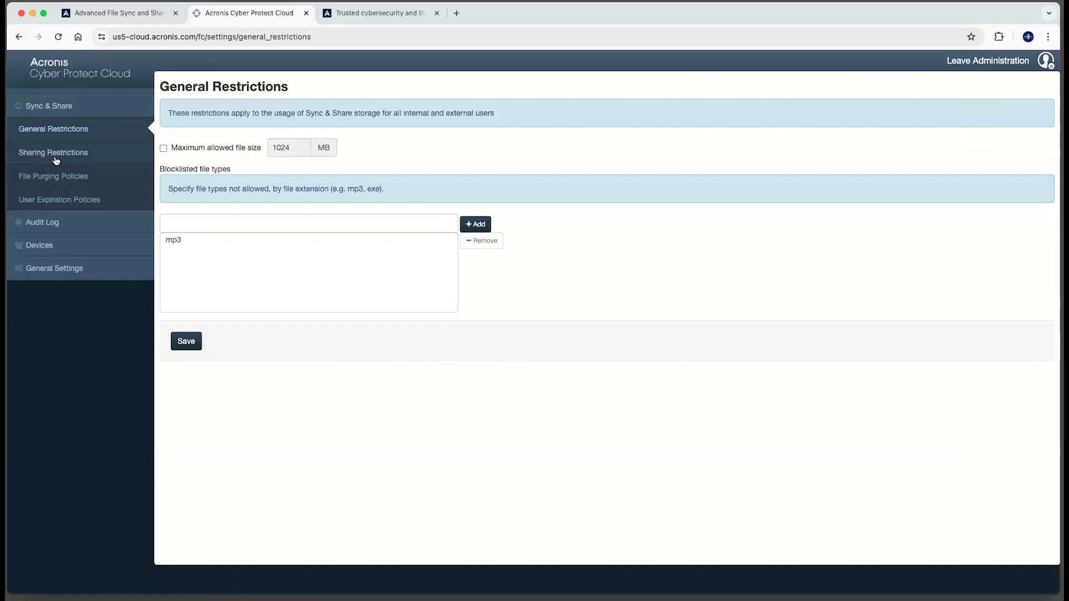
pyautogui.moveTo(60, 200)
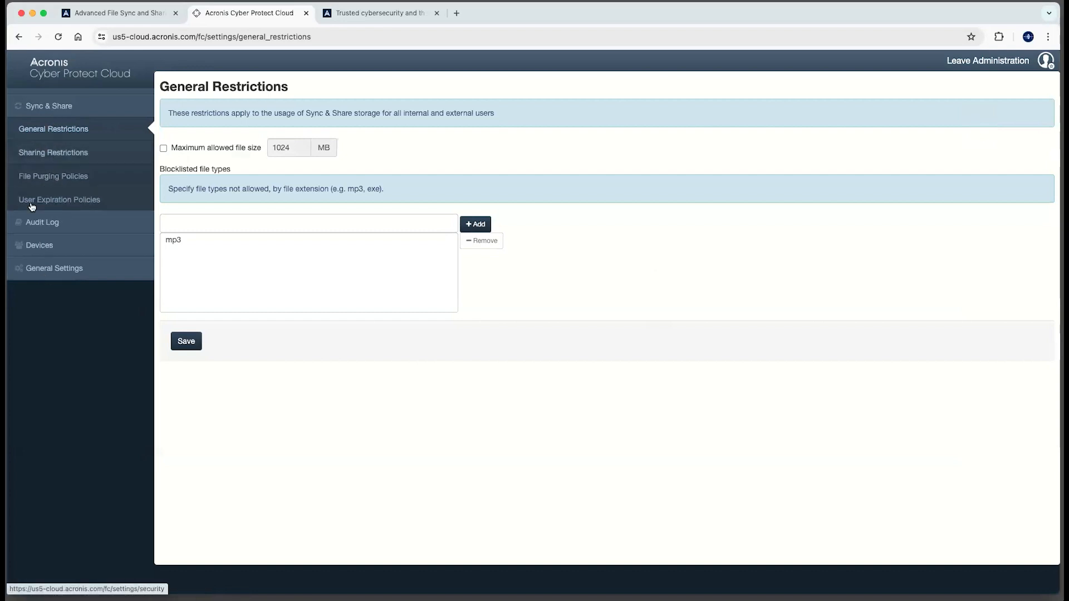
pyautogui.moveTo(47, 152)
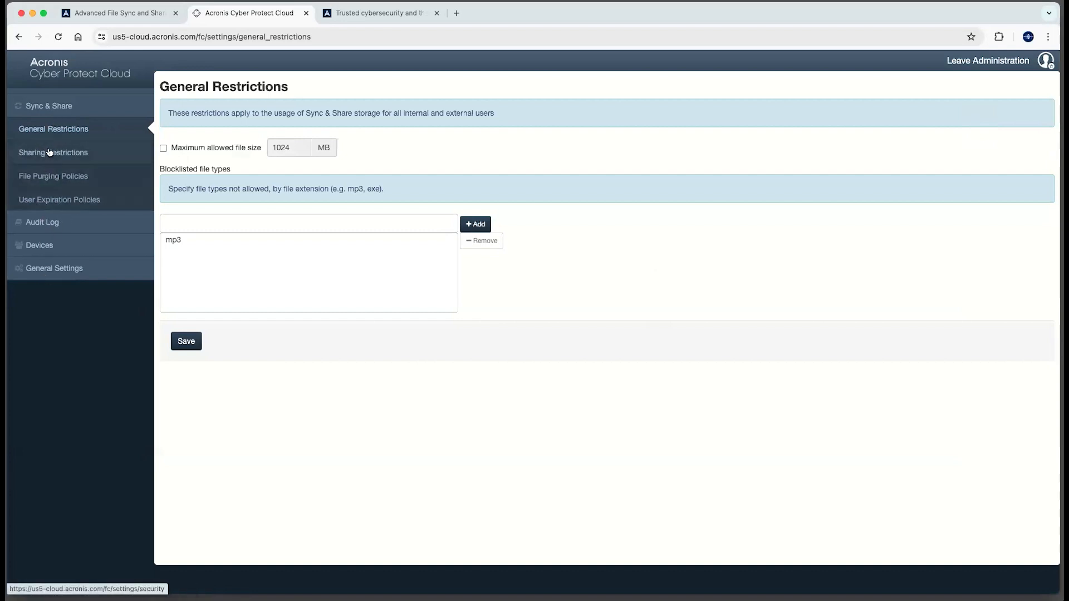
pyautogui.click(54, 152)
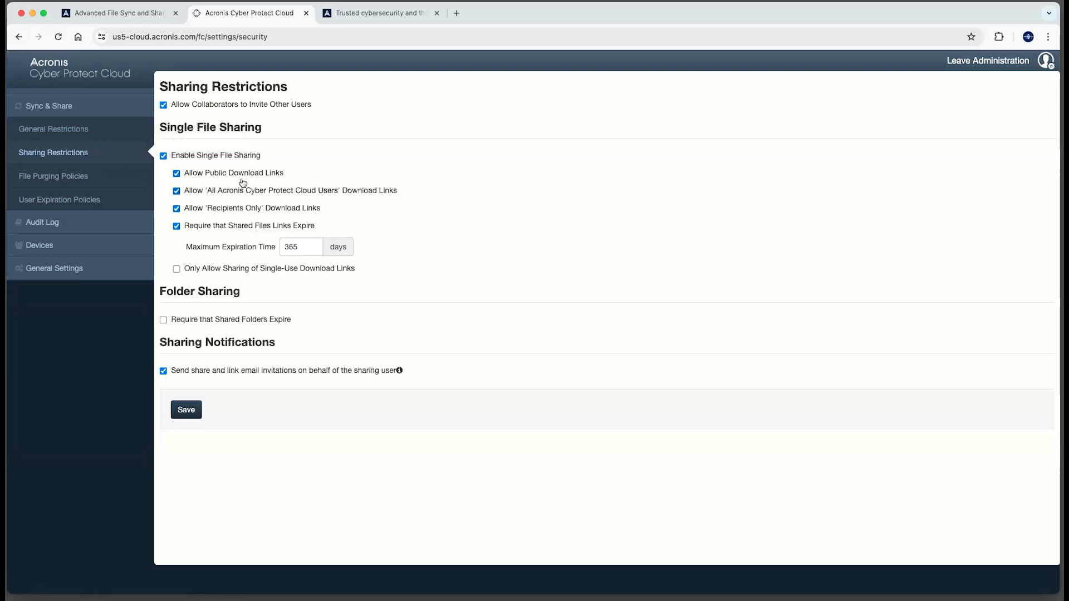
# Step: Set maximum link expiration to 30 days, declining forced expiry on shared folders
pyautogui.click(177, 173)
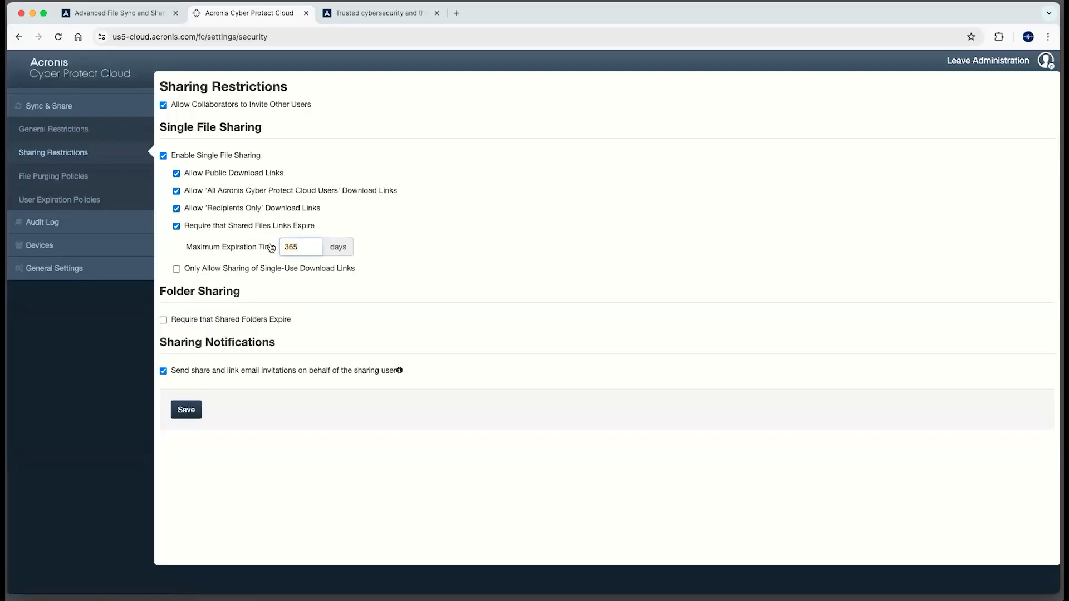
pyautogui.write('30')
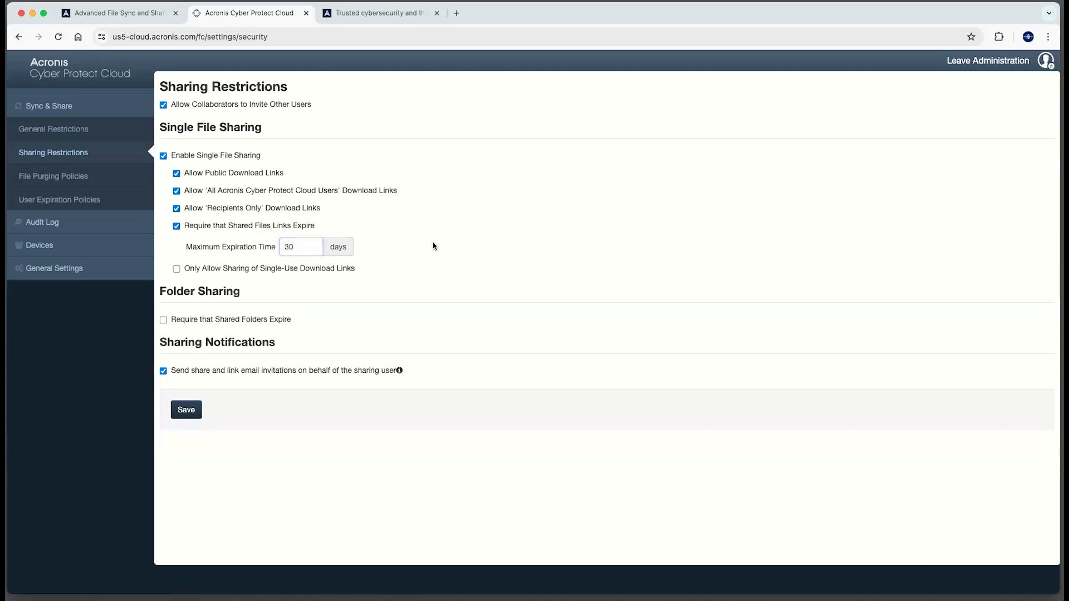
pyautogui.moveTo(238, 226)
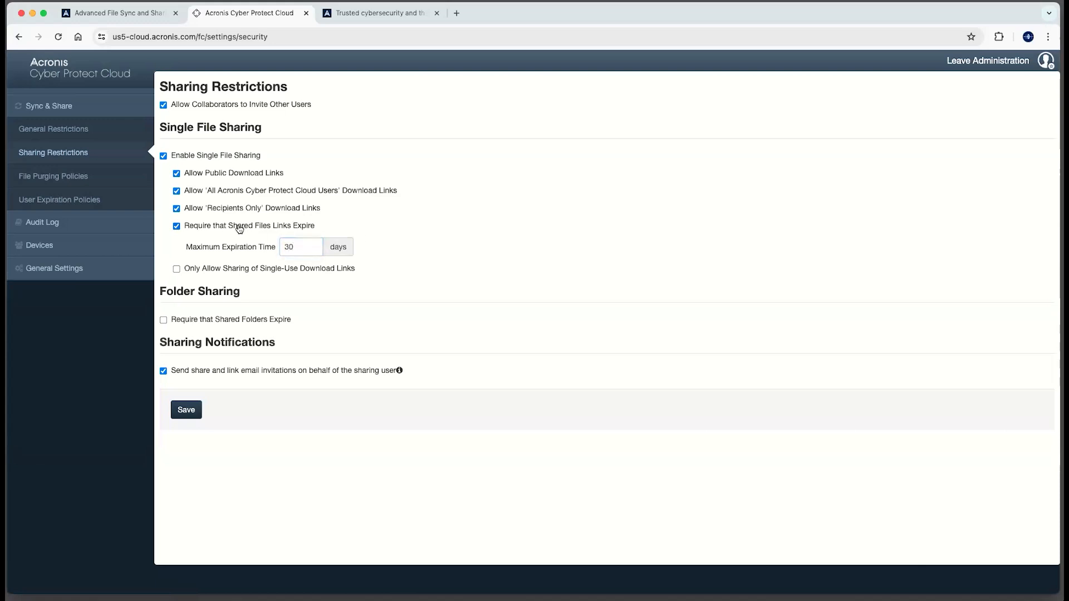
pyautogui.moveTo(332, 300)
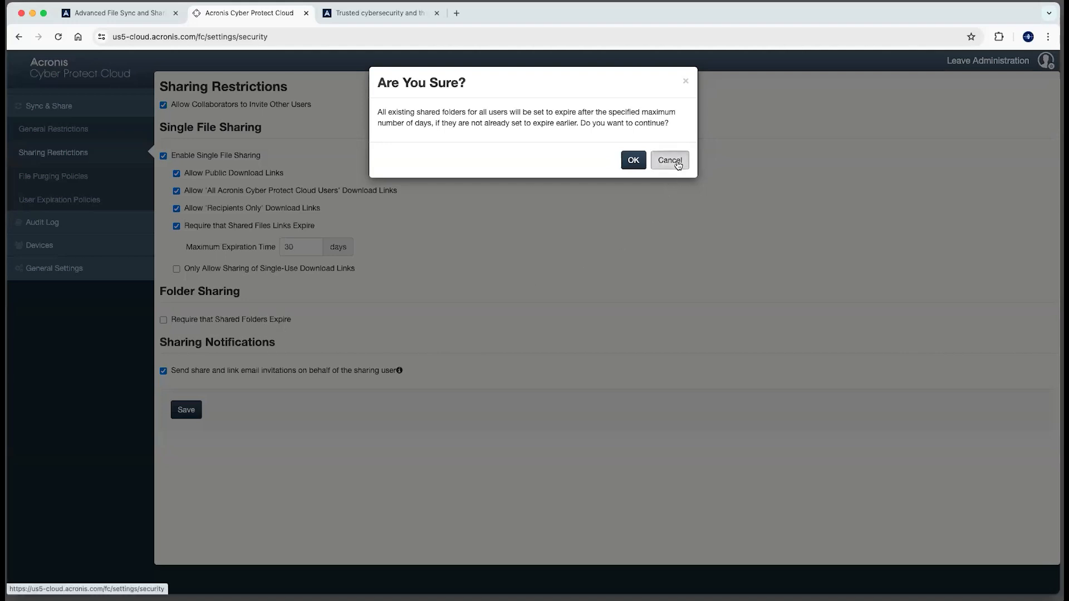
pyautogui.click(668, 160)
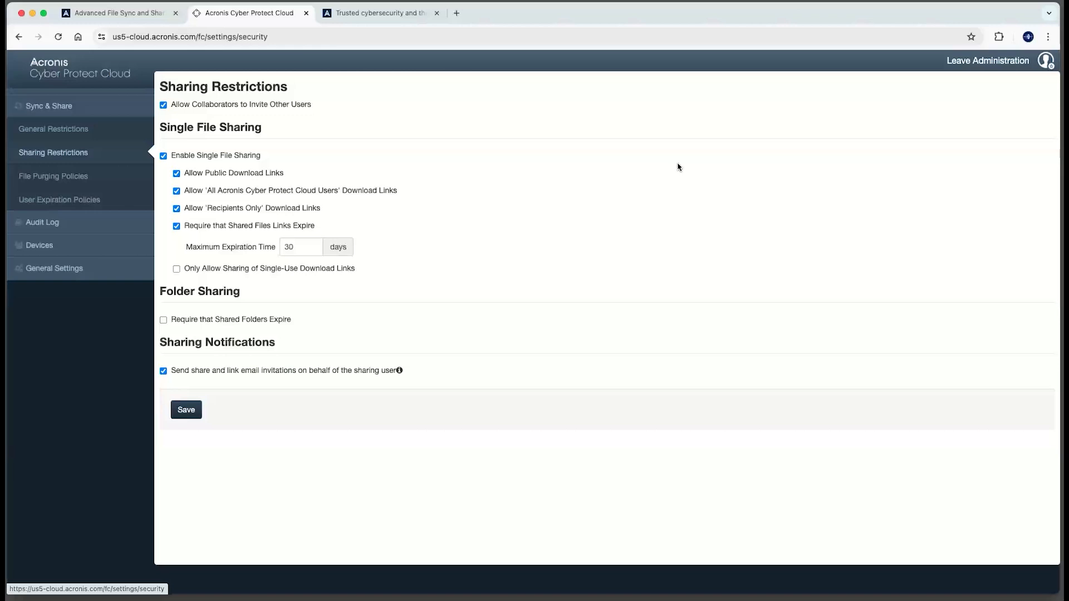
pyautogui.moveTo(486, 321)
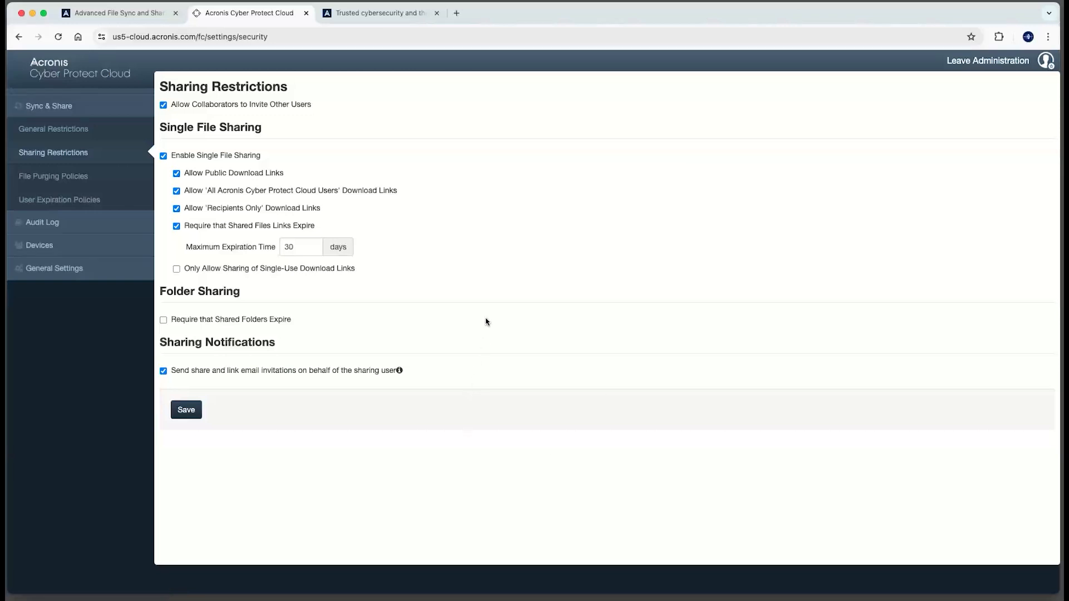
pyautogui.moveTo(54, 188)
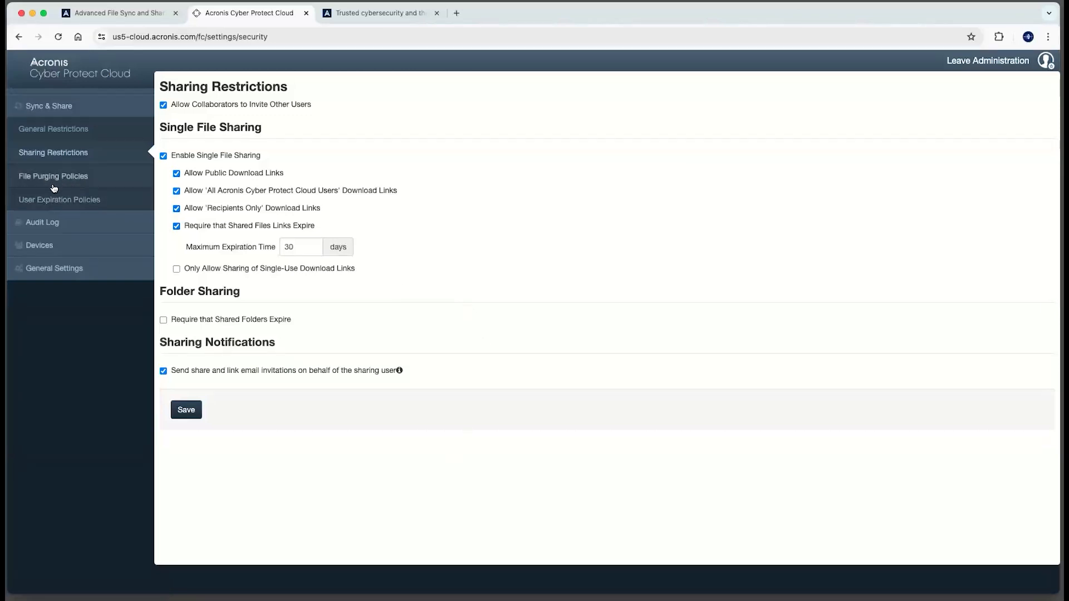
# Step: Review File Purging Policies, then move to User Expiration Policies
pyautogui.click(53, 176)
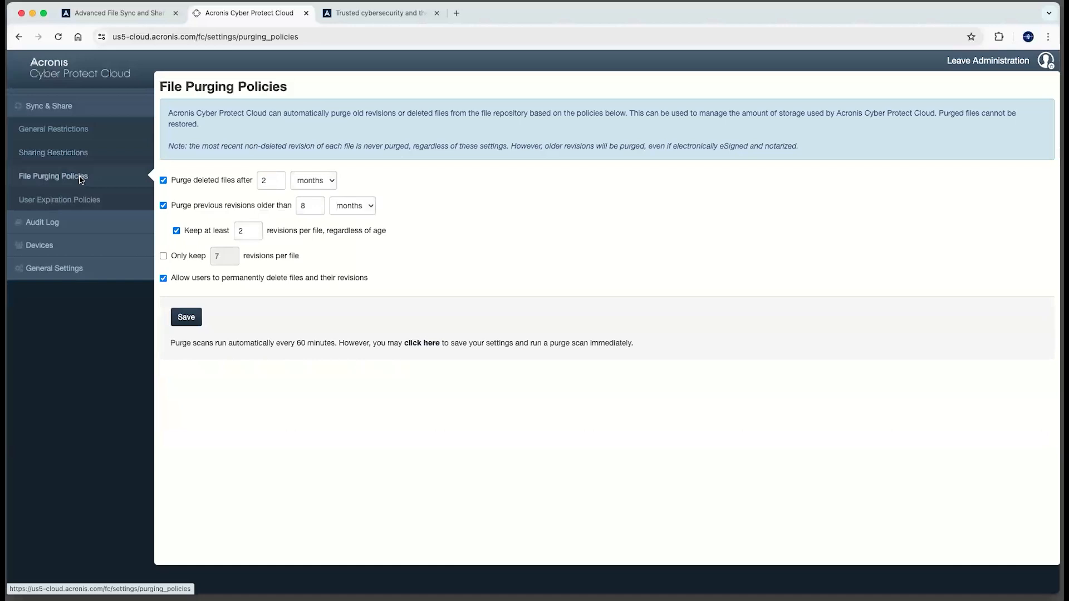
pyautogui.moveTo(53, 177)
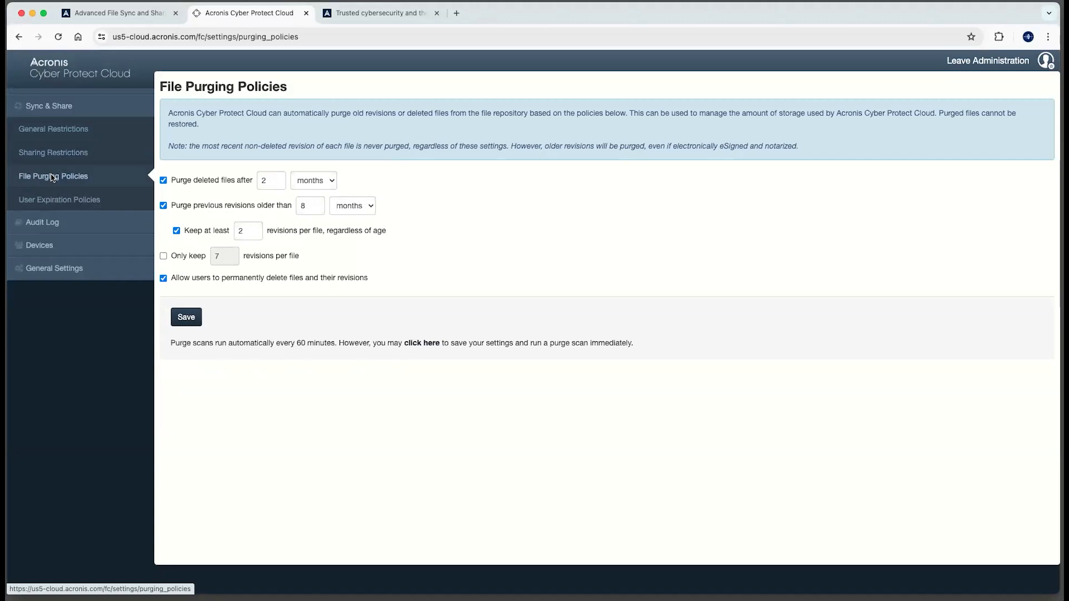
pyautogui.moveTo(328, 174)
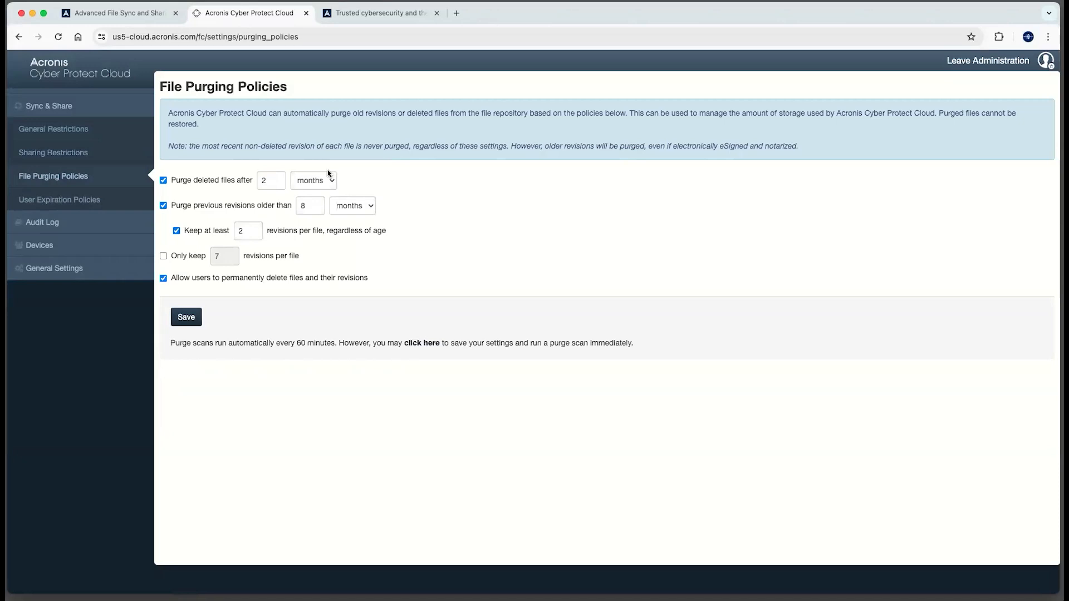
pyautogui.moveTo(326, 183)
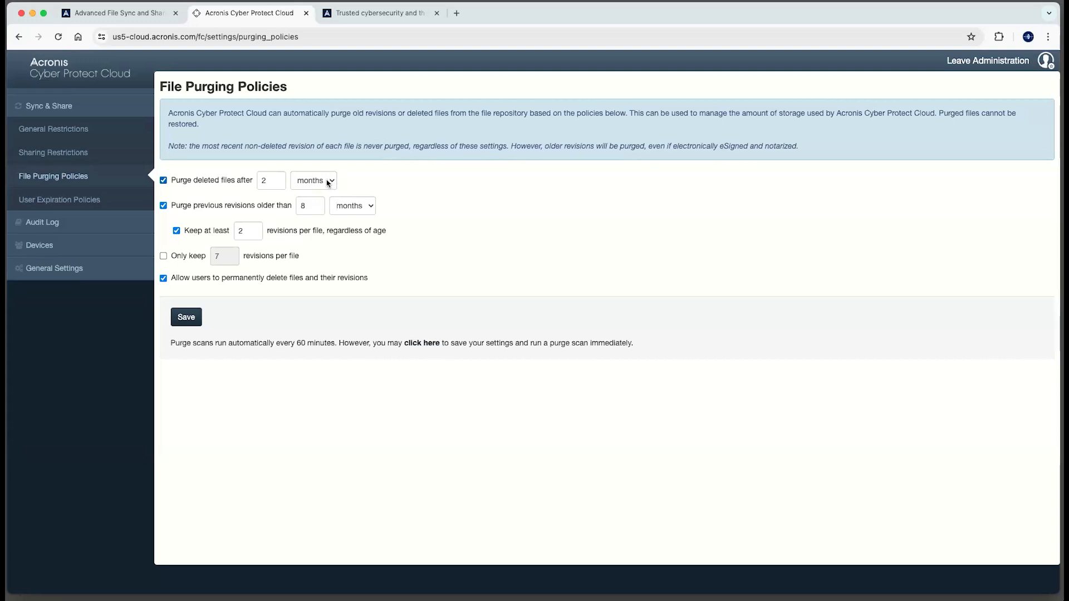
pyautogui.moveTo(401, 192)
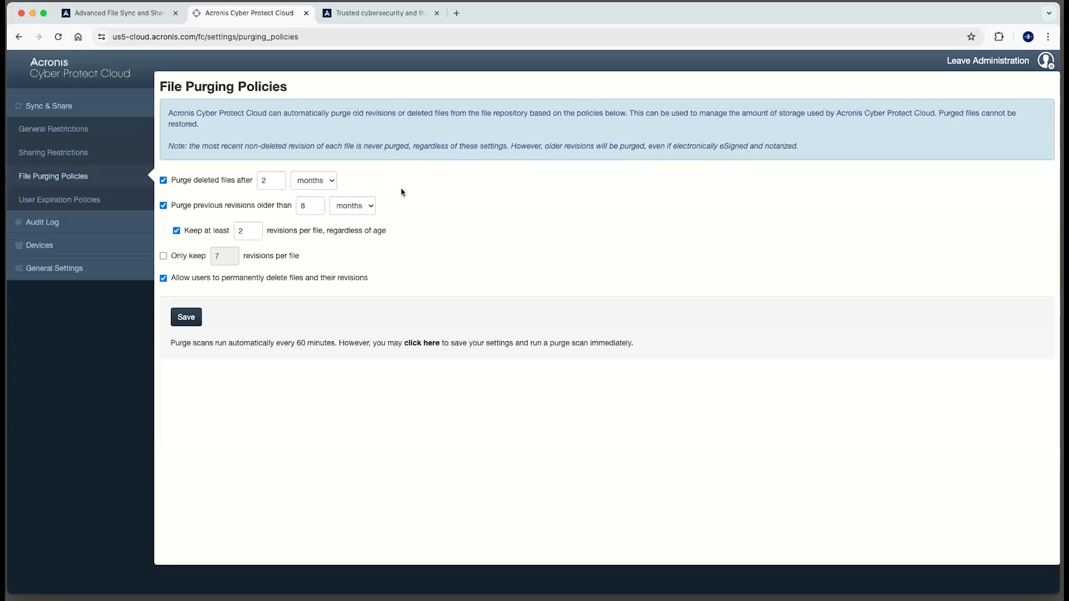
pyautogui.moveTo(434, 207)
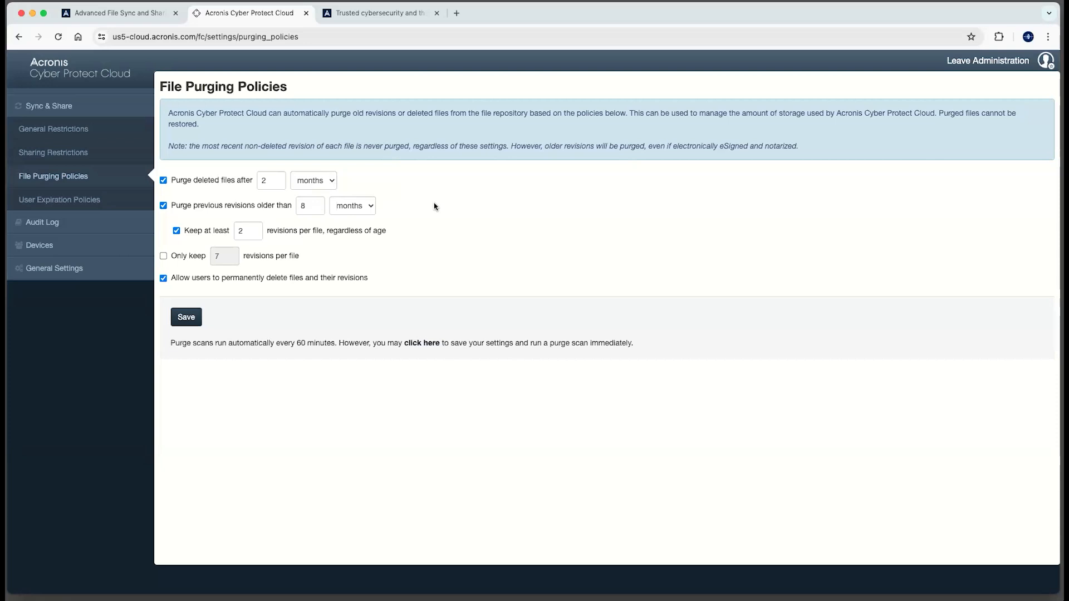
pyautogui.moveTo(452, 215)
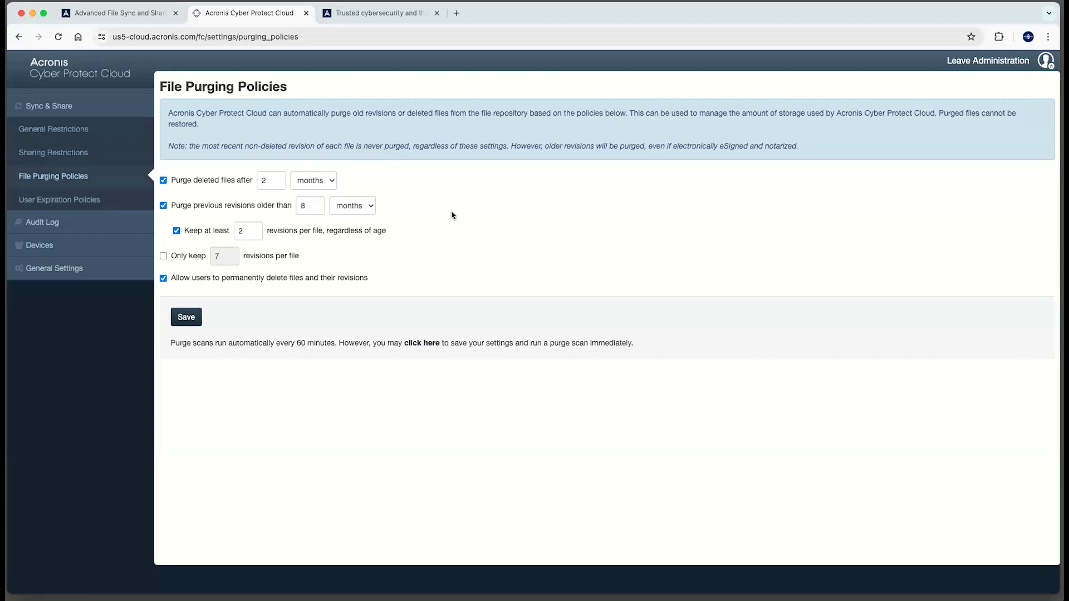
pyautogui.moveTo(438, 258)
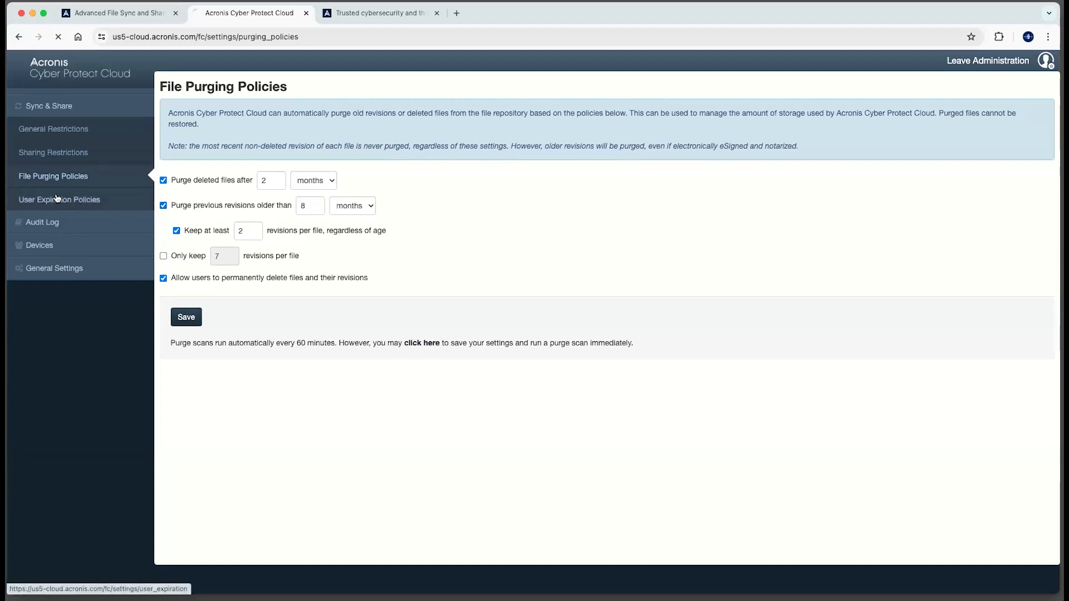
pyautogui.click(59, 199)
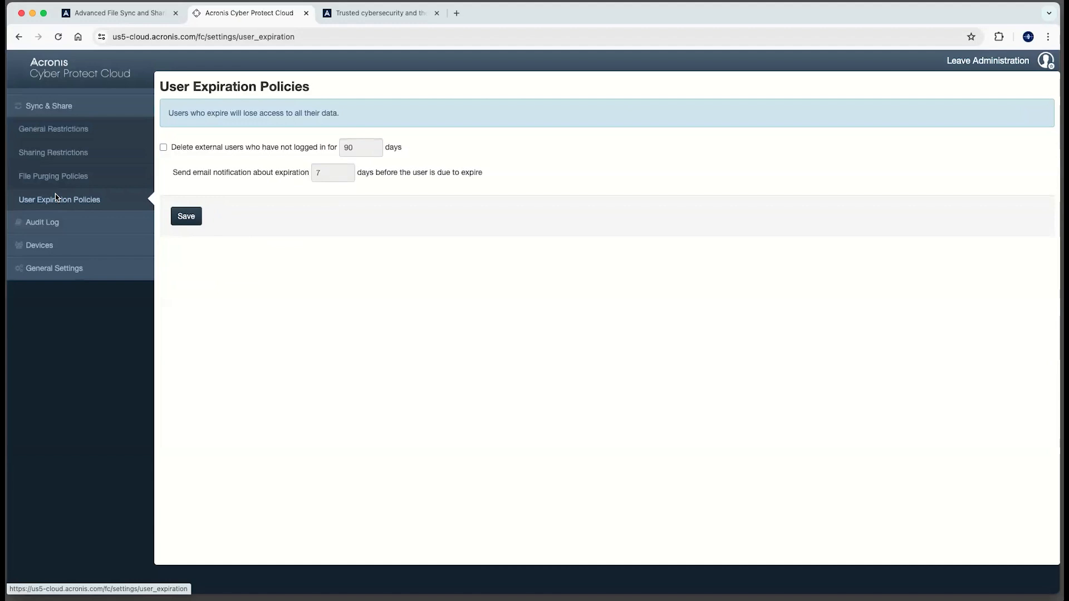
pyautogui.moveTo(225, 149)
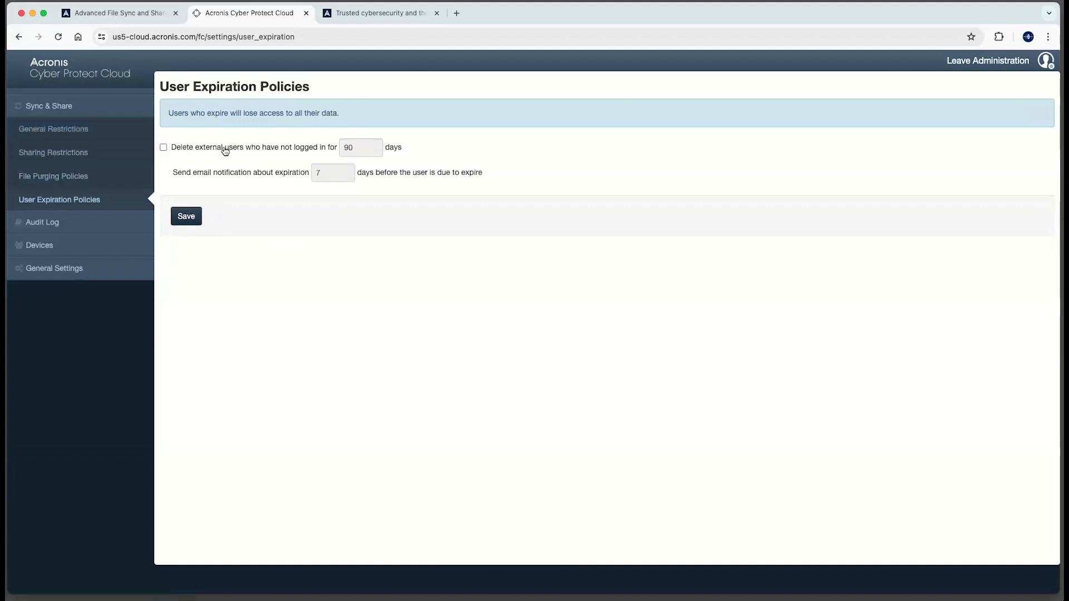
# Step: Enable deleting external users inactive for 90 days and expand General Settings
pyautogui.click(163, 147)
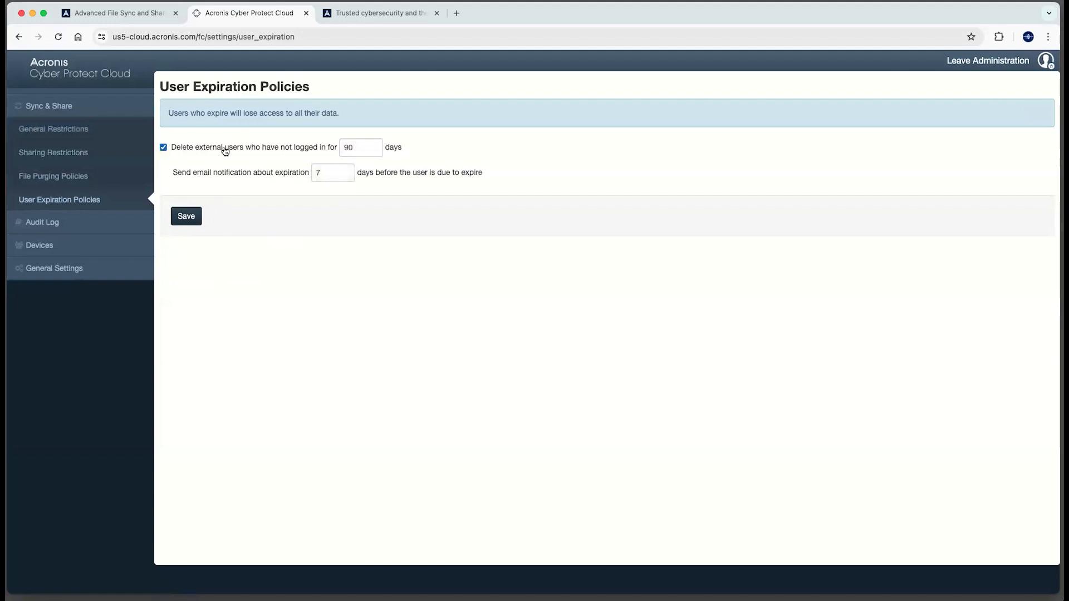
pyautogui.moveTo(327, 260)
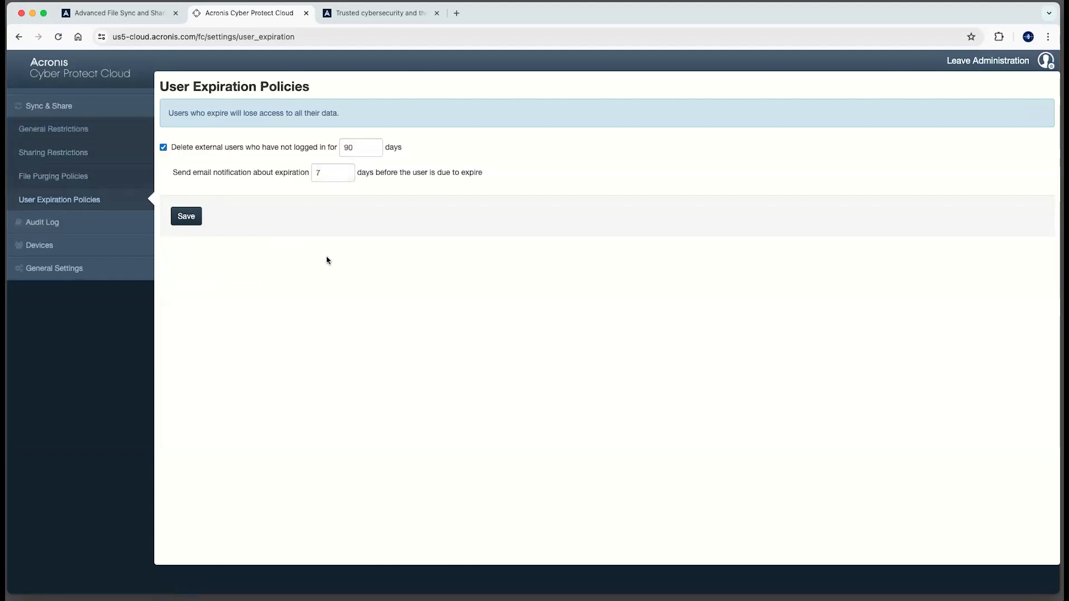
pyautogui.moveTo(359, 338)
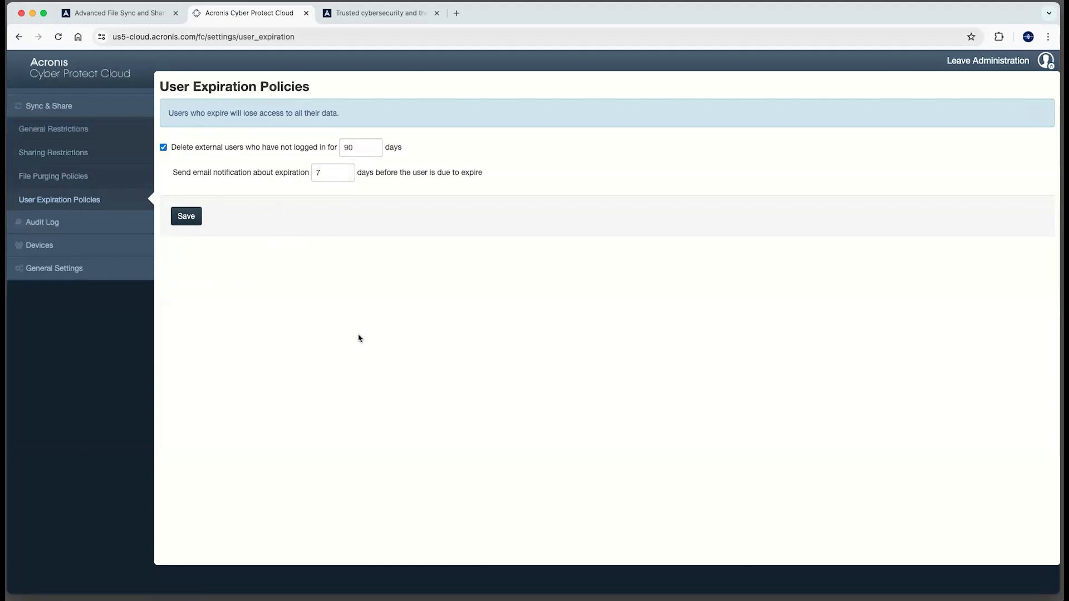
pyautogui.moveTo(274, 313)
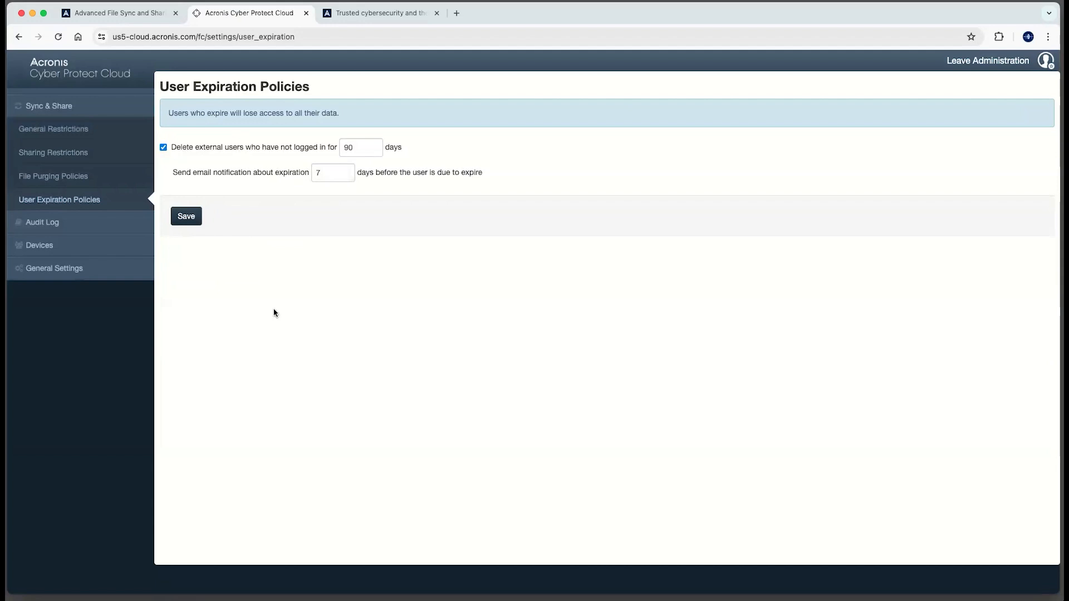
pyautogui.click(54, 268)
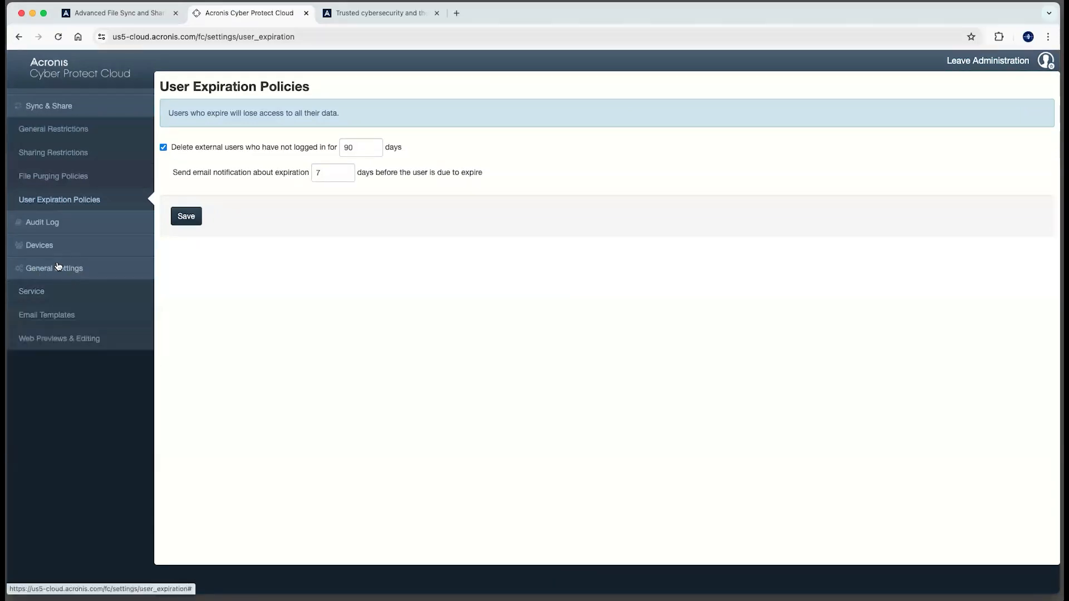
pyautogui.moveTo(46, 314)
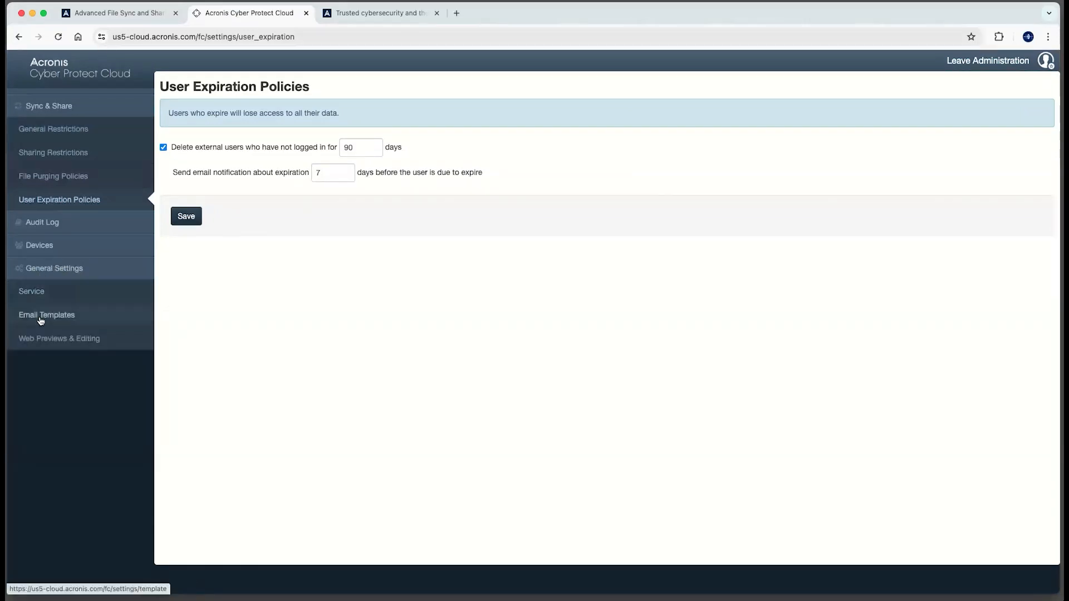
# Step: Show Web Previews & Editing and keep Office Online set to Editing
pyautogui.click(59, 338)
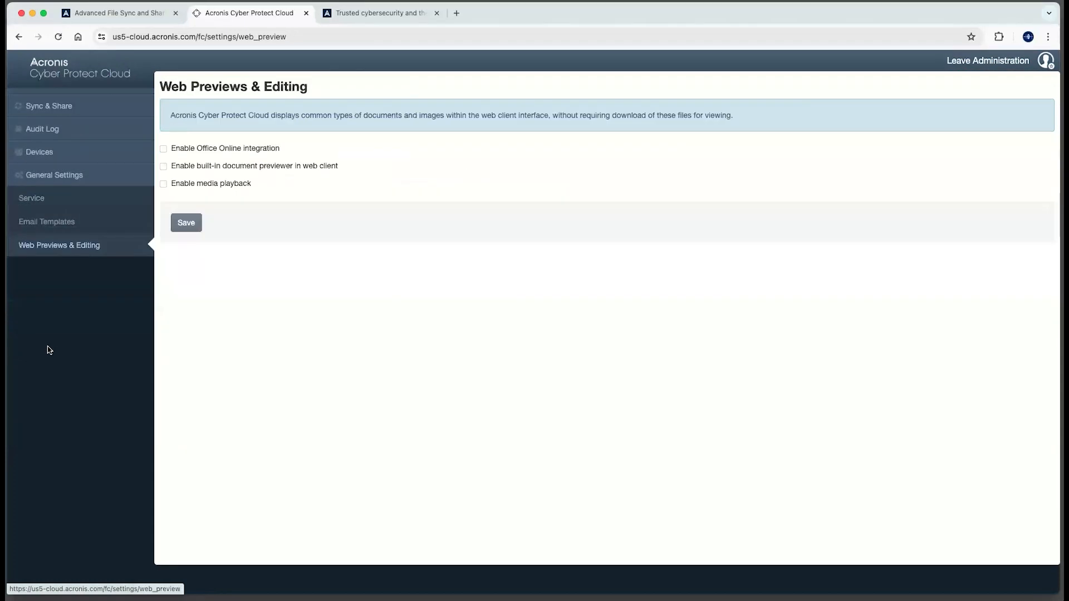
pyautogui.click(164, 149)
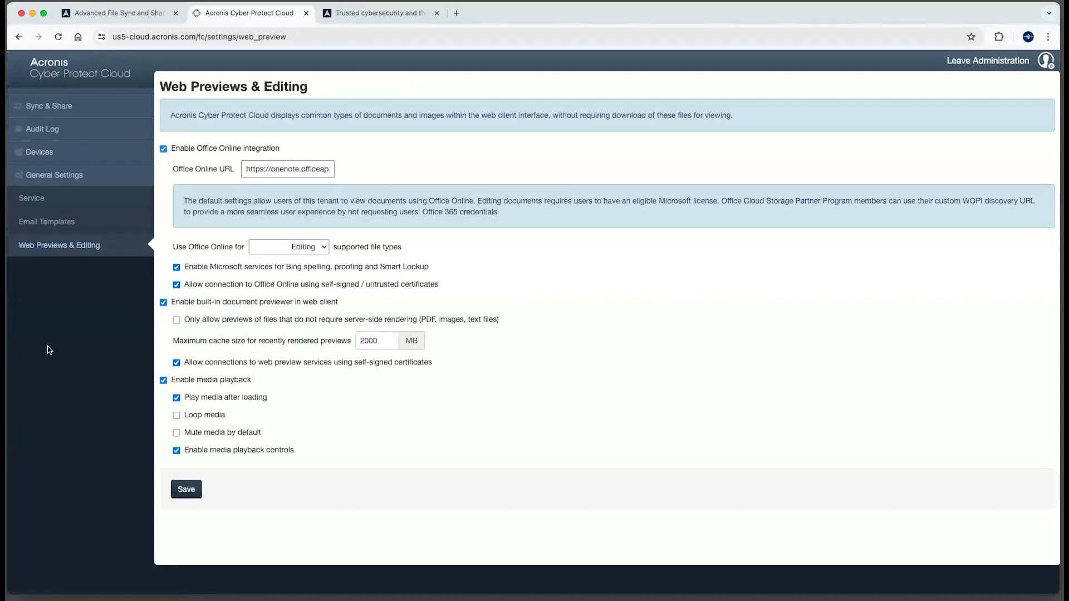
pyautogui.moveTo(218, 184)
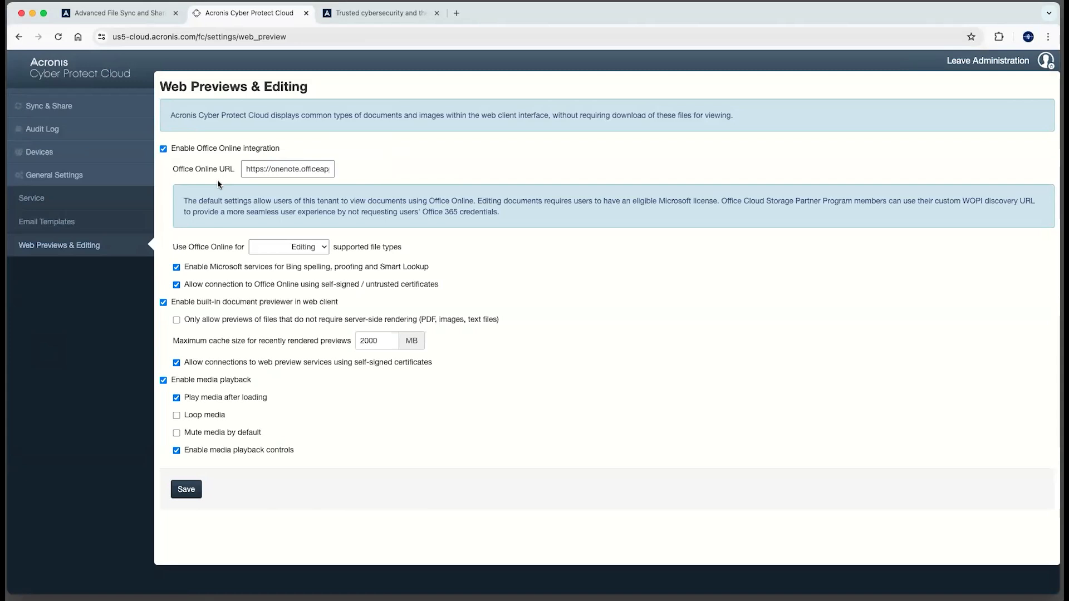
pyautogui.moveTo(253, 185)
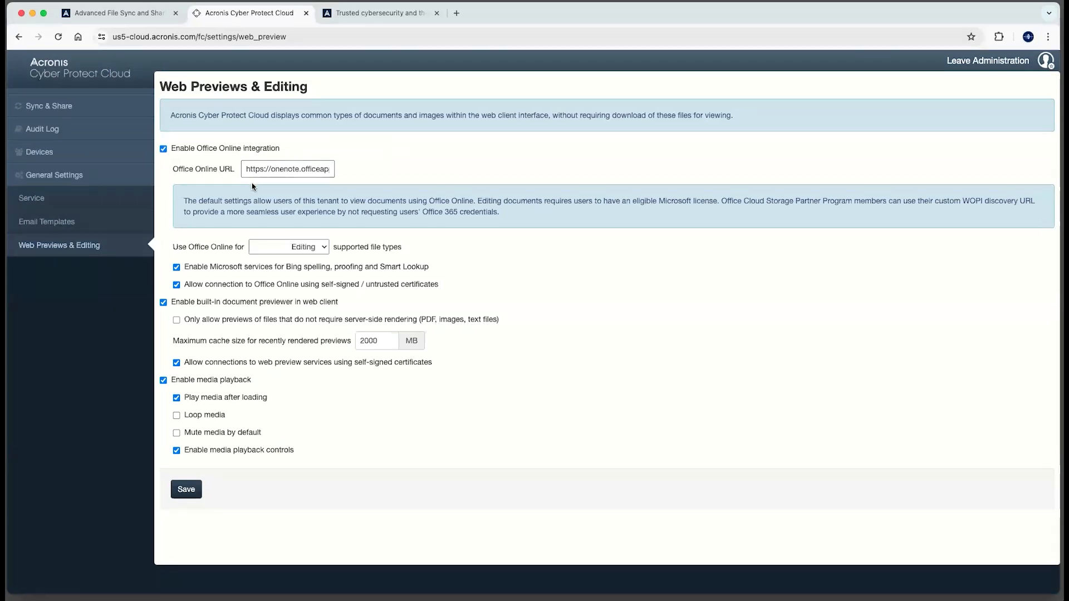
pyautogui.moveTo(300, 246)
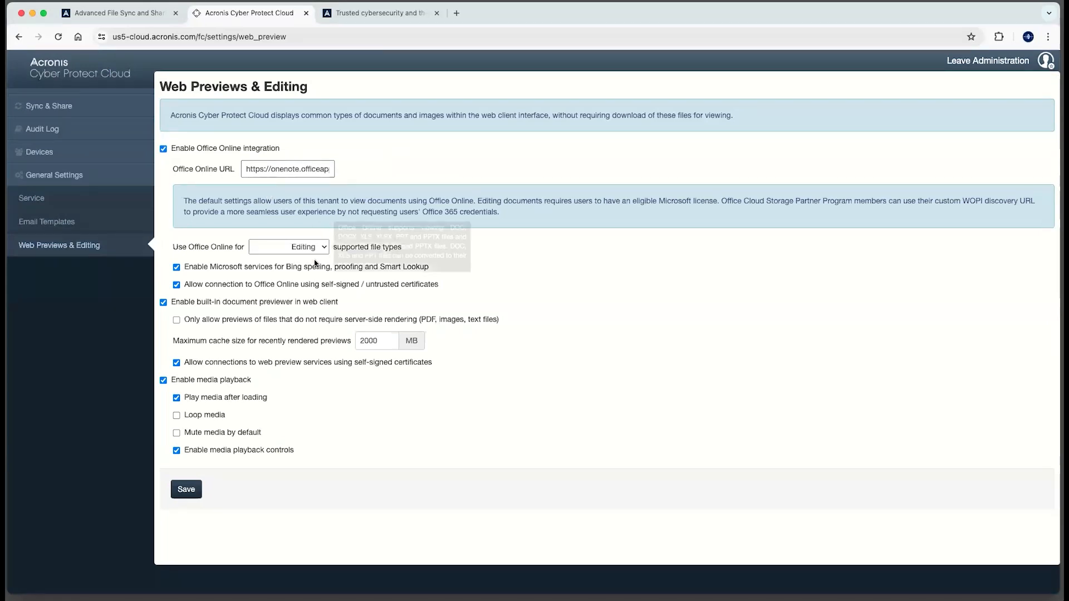
pyautogui.click(287, 247)
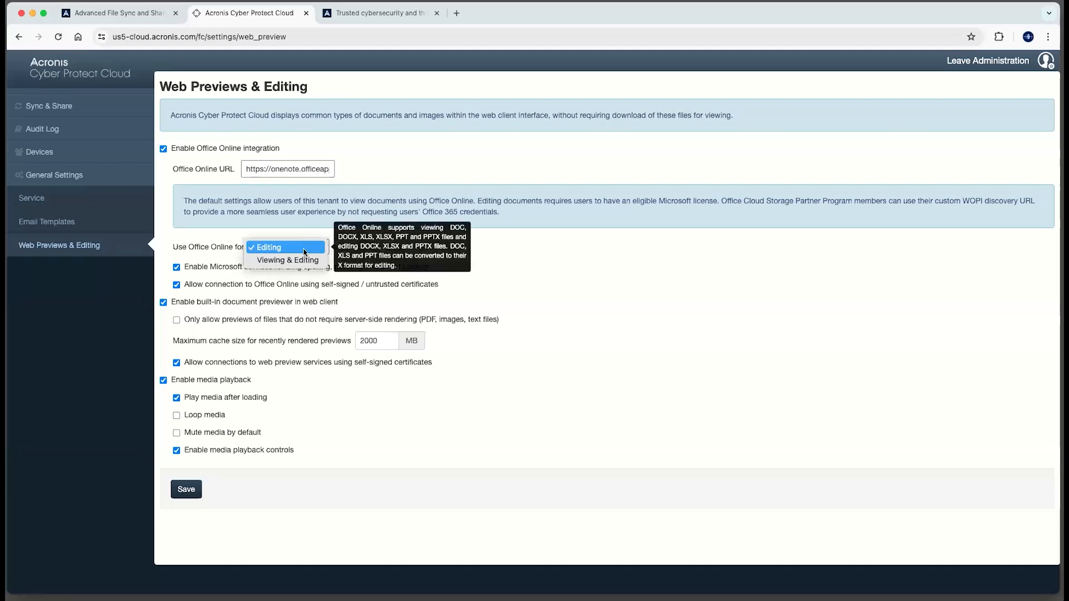
pyautogui.moveTo(268, 248)
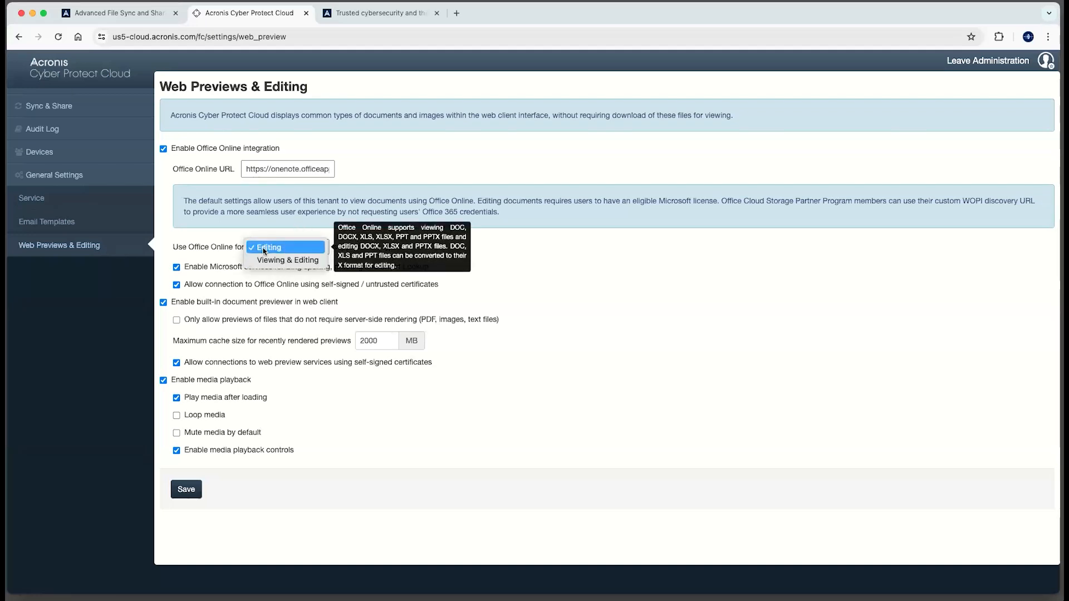
pyautogui.click(284, 247)
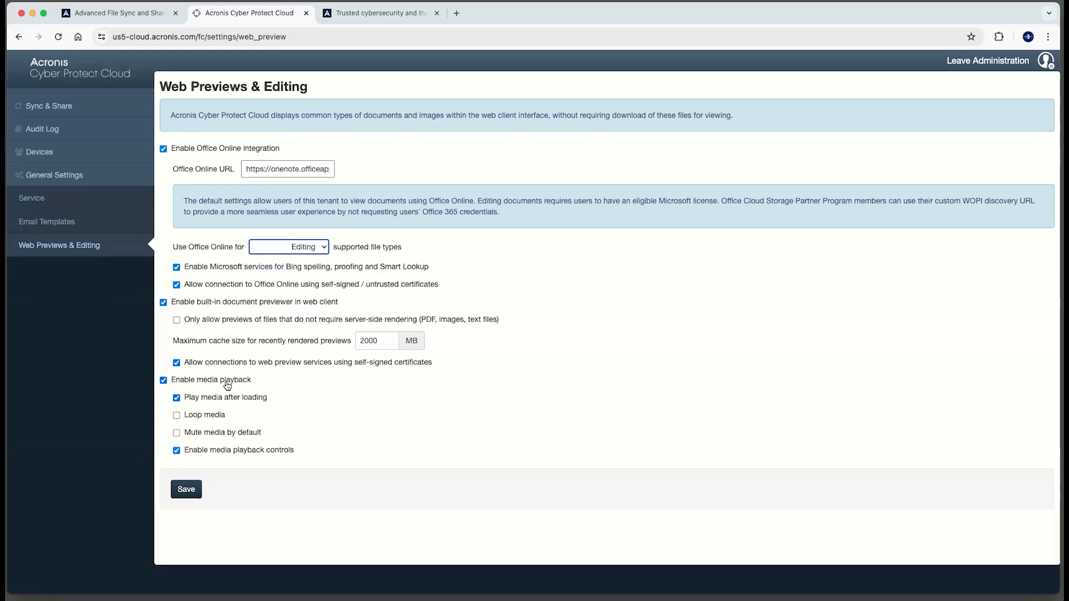
pyautogui.moveTo(264, 394)
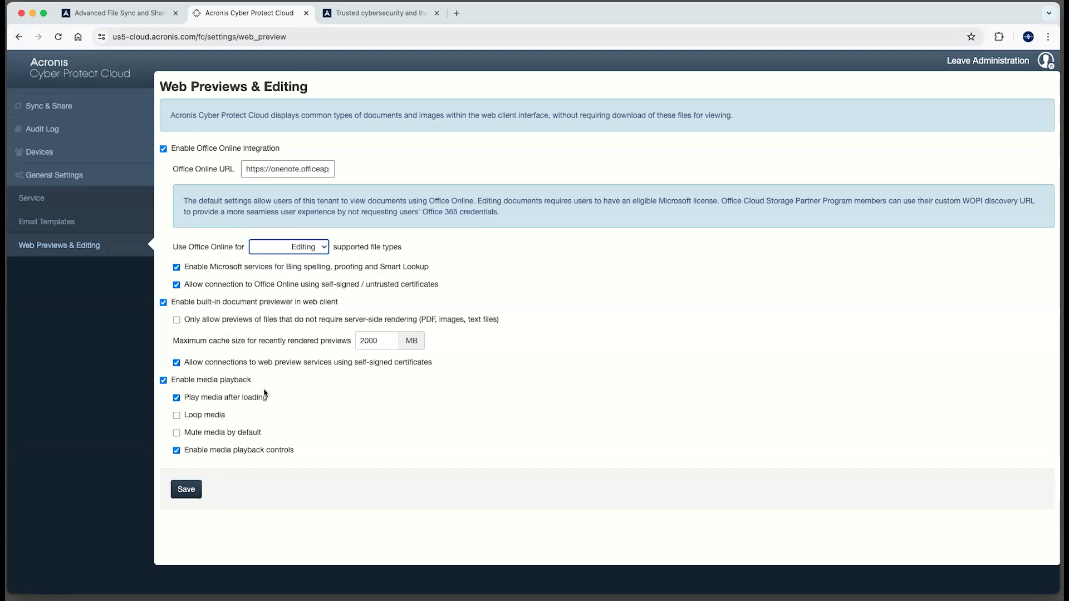
pyautogui.moveTo(203, 399)
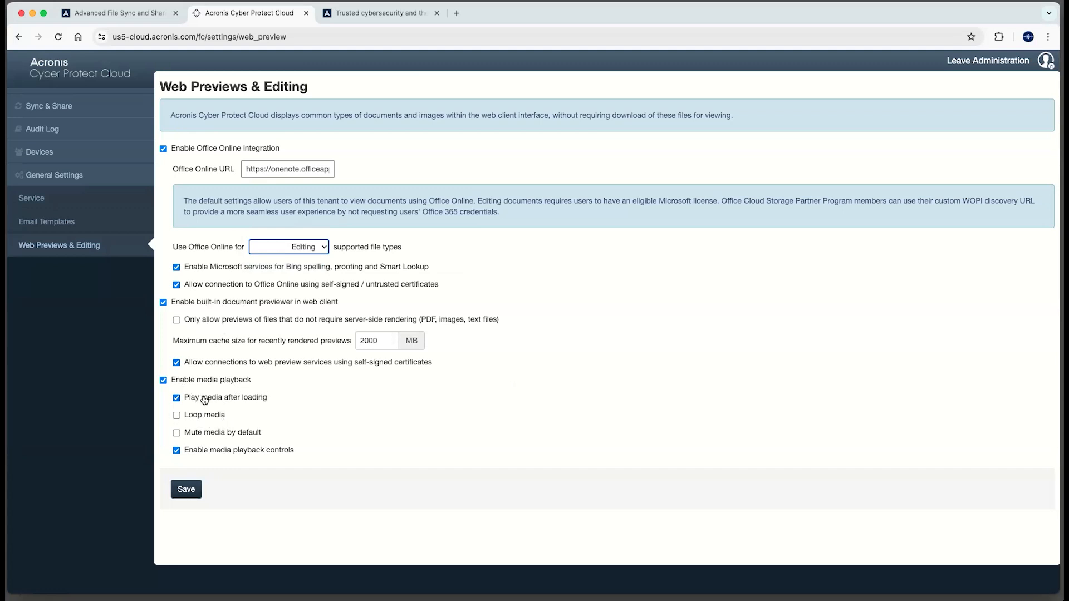
pyautogui.moveTo(217, 435)
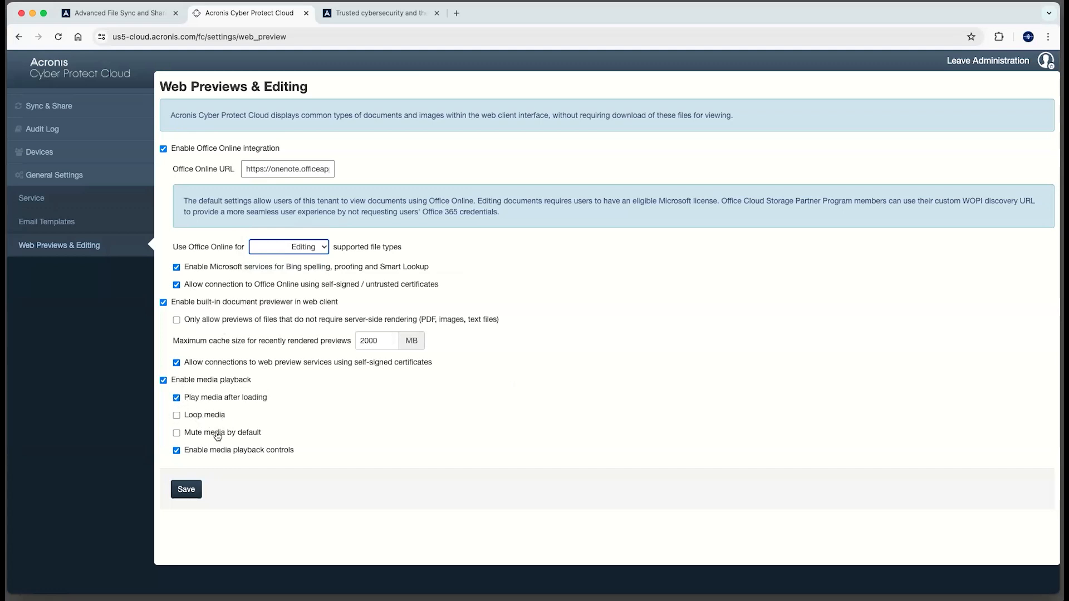
# Step: Toggle a media playback checkbox on and back off, leaving it unchanged
pyautogui.click(176, 397)
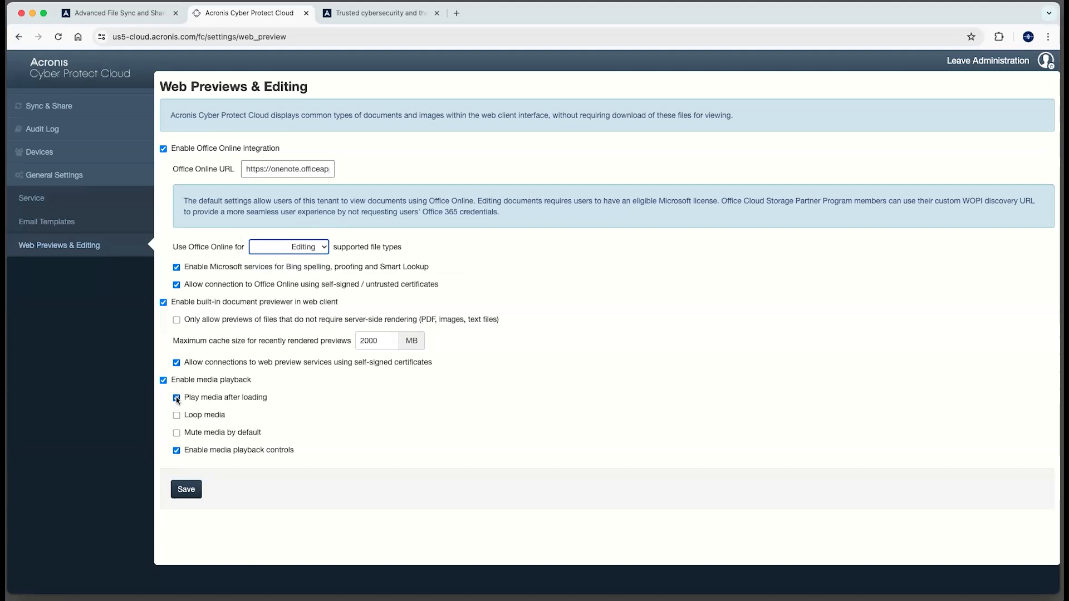
pyautogui.click(177, 398)
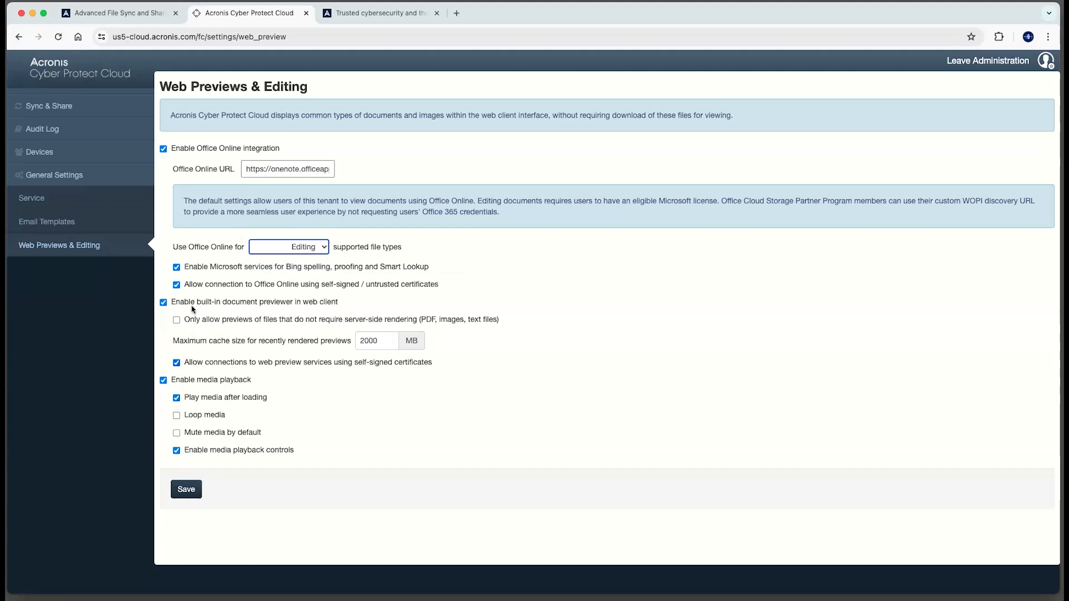
pyautogui.moveTo(559, 338)
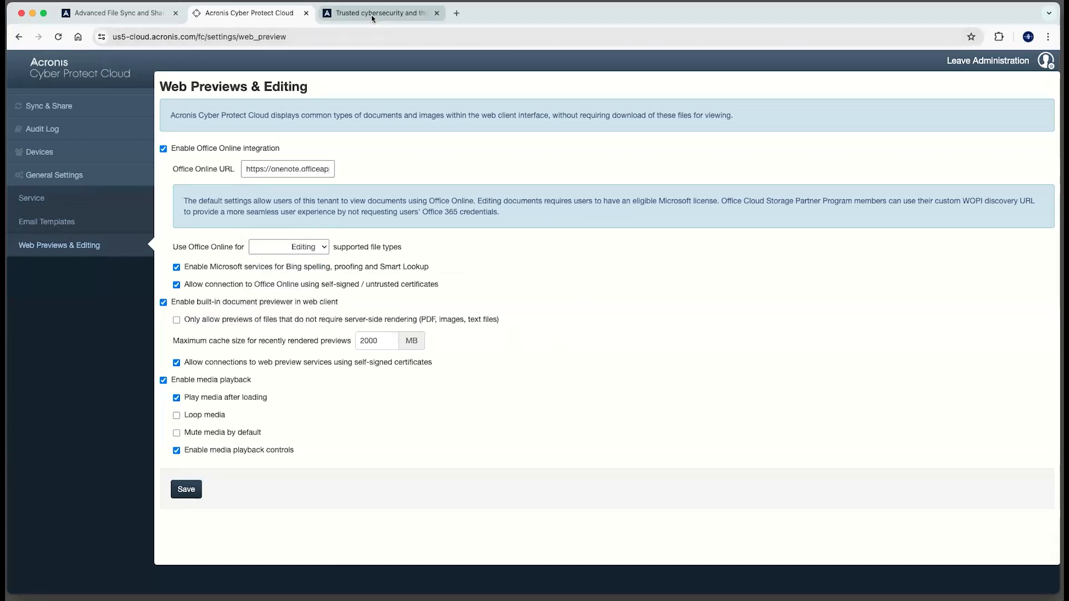
# Step: From the Cyber Files Cloud section, view the Administrator guide and User guide online in new tabs
pyautogui.click(380, 13)
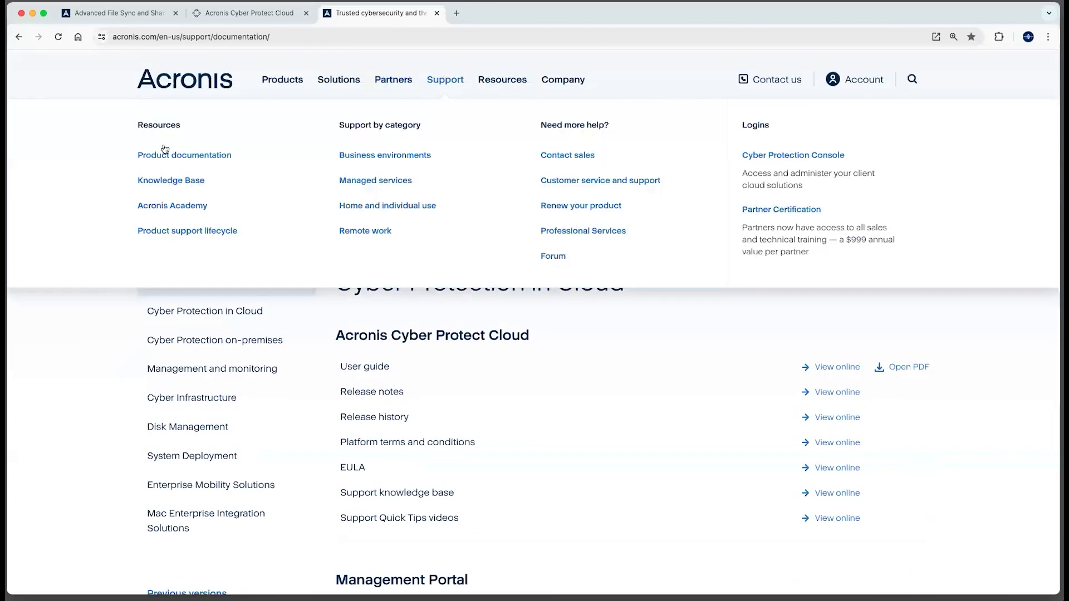
pyautogui.moveTo(680, 421)
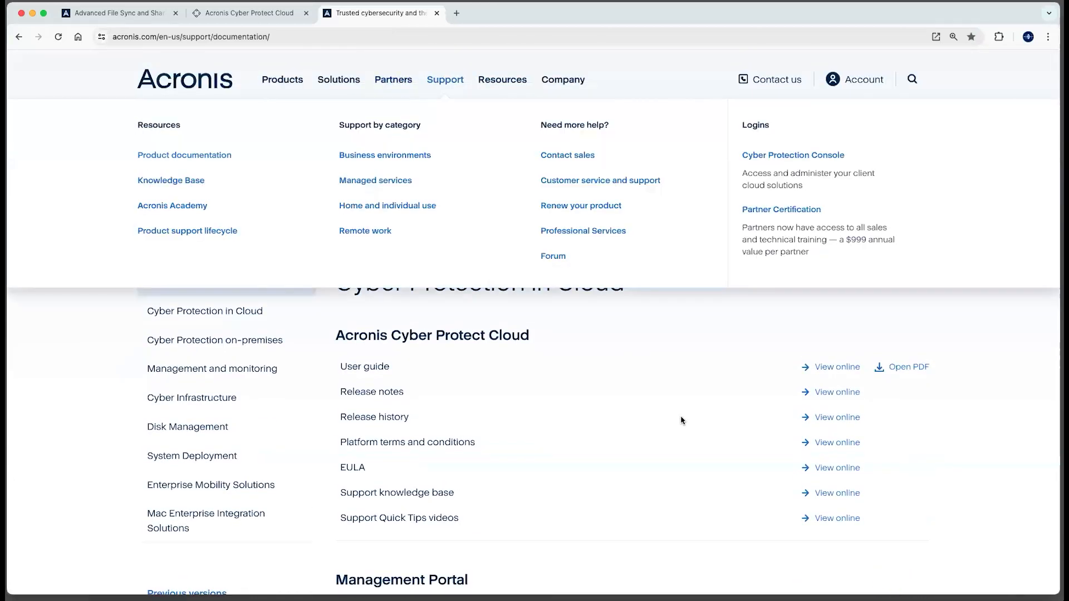
pyautogui.scroll(-3)
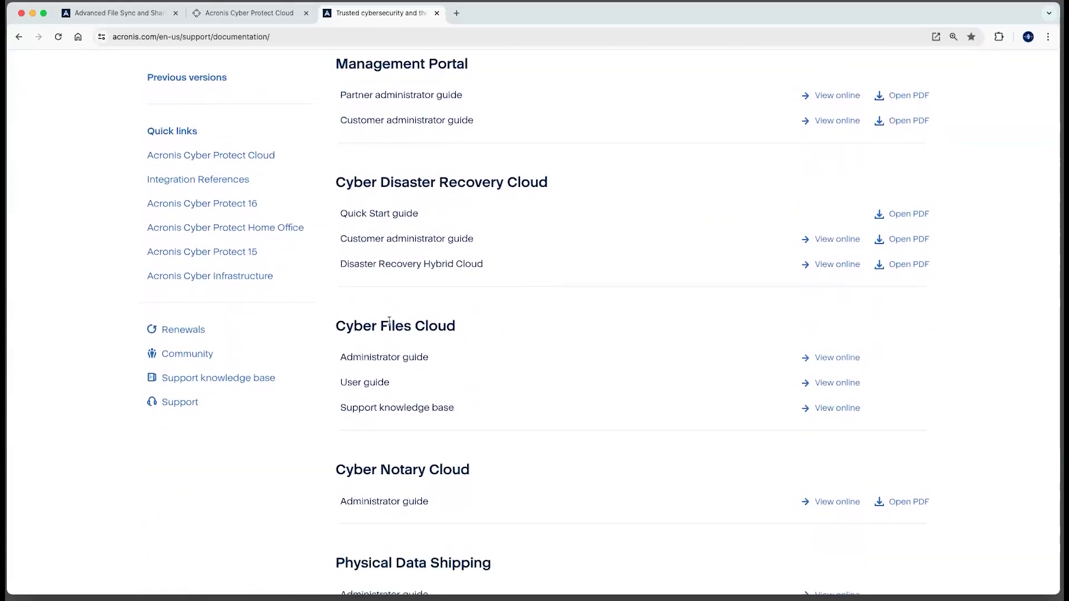
pyautogui.click(836, 358)
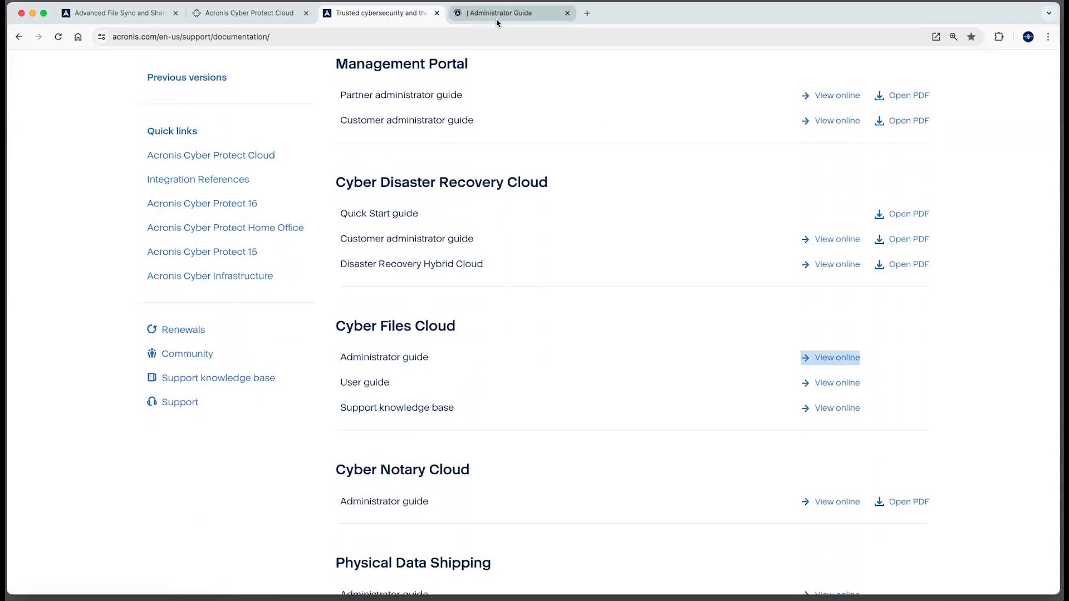
pyautogui.click(835, 358)
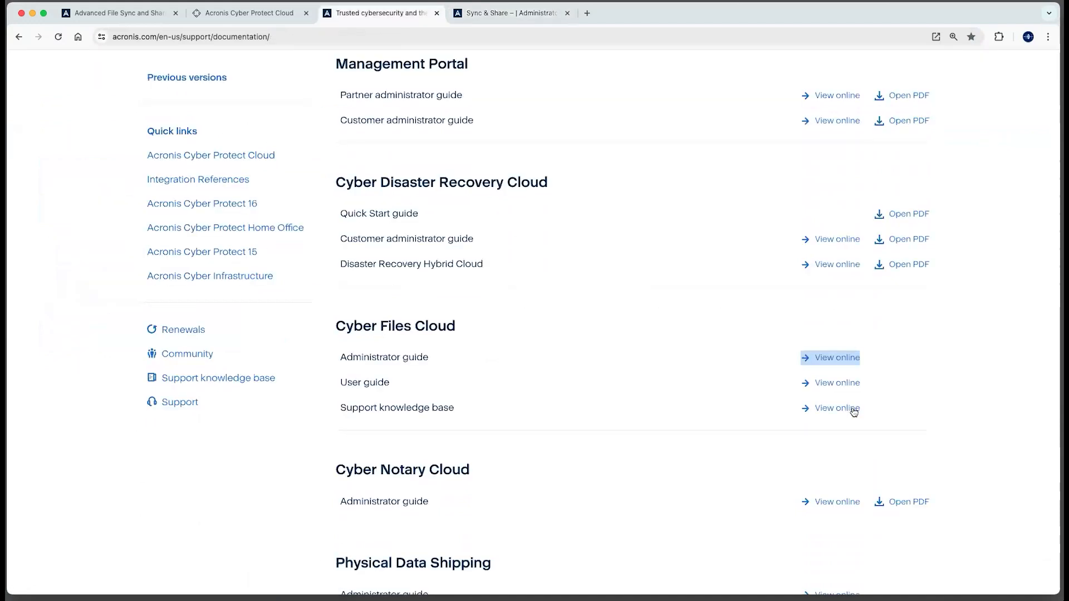
pyautogui.moveTo(840, 389)
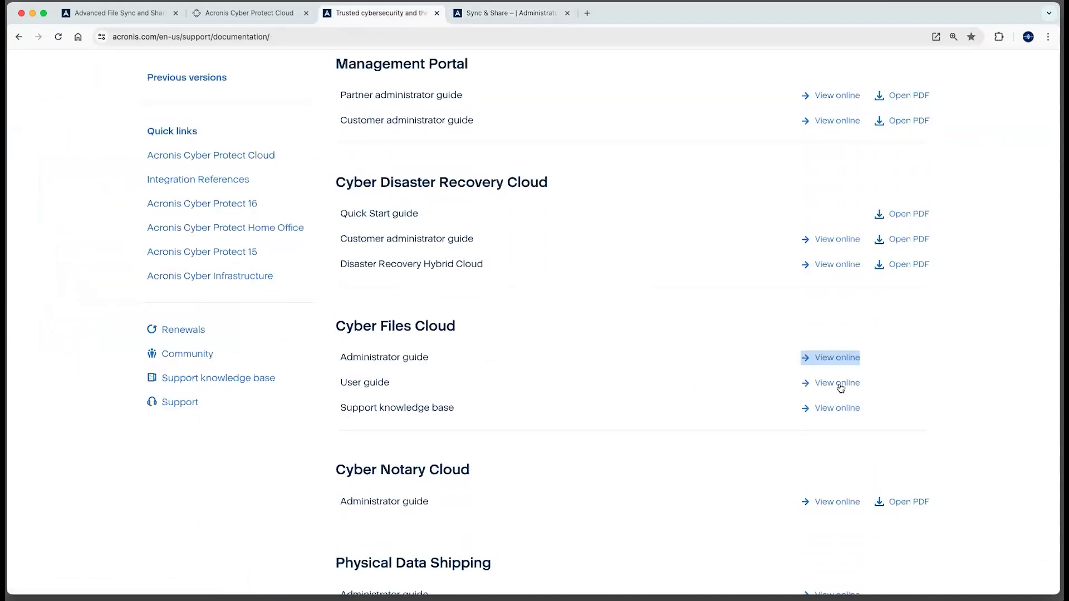
pyautogui.click(836, 383)
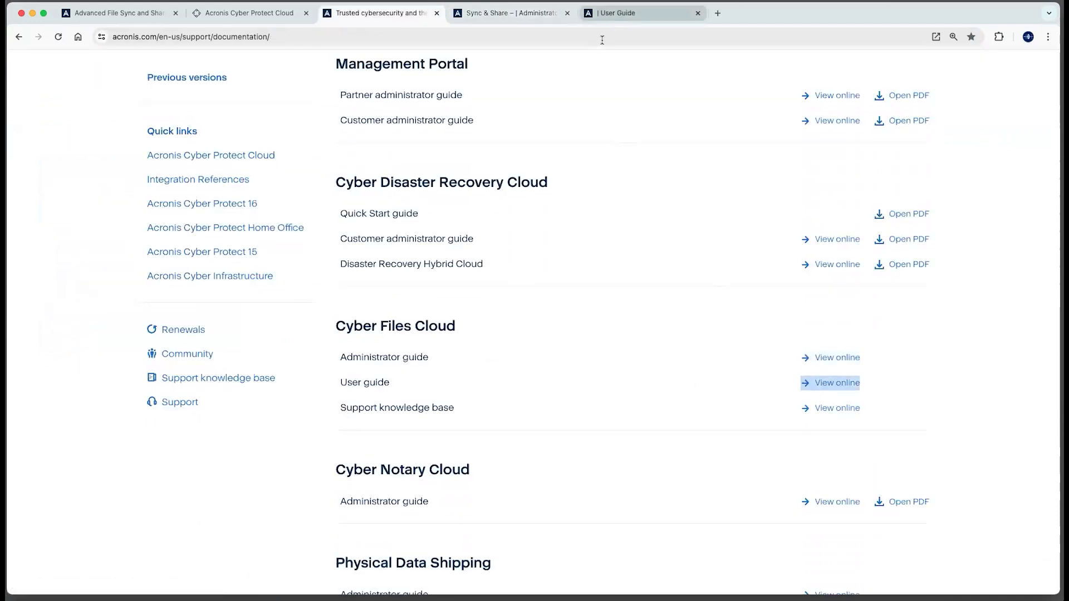
pyautogui.moveTo(622, 13)
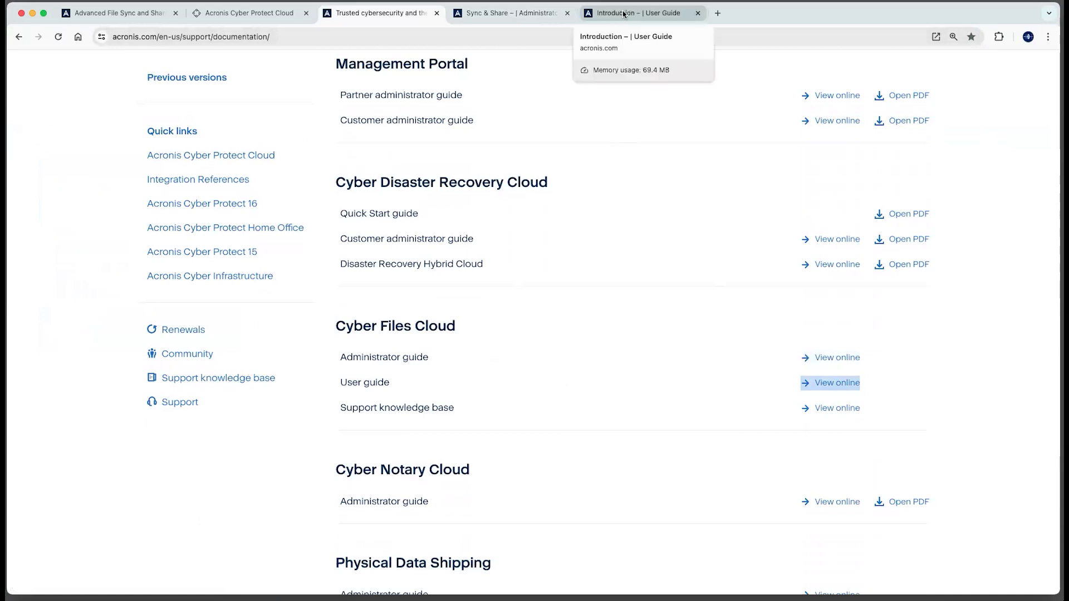
# Step: In the user guide, navigate On your web browser > Advanced File Sync & Share > eSigned files and read it
pyautogui.click(836, 382)
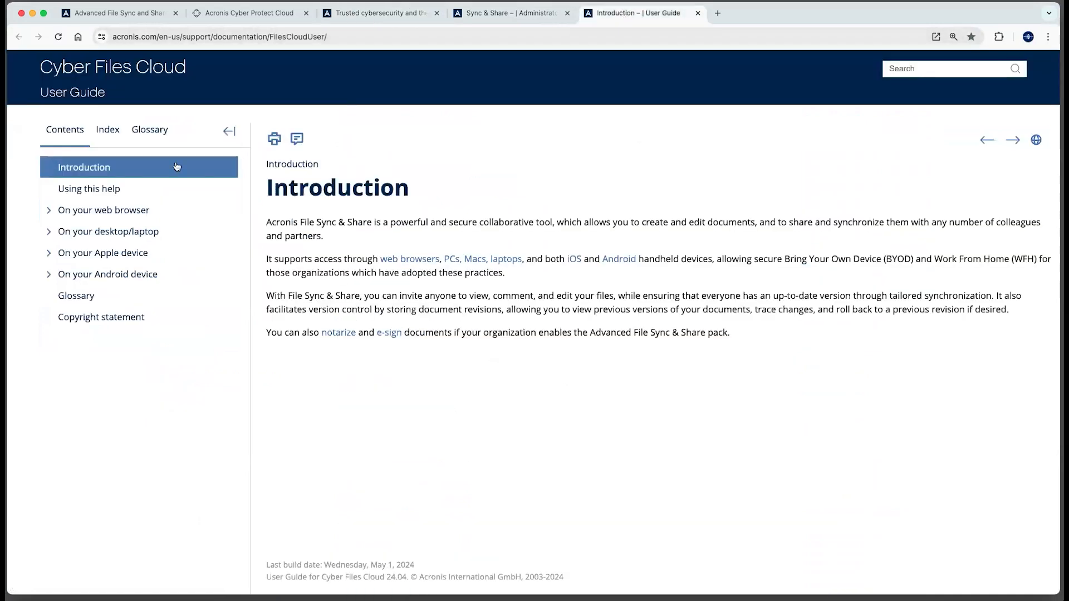
pyautogui.moveTo(107, 231)
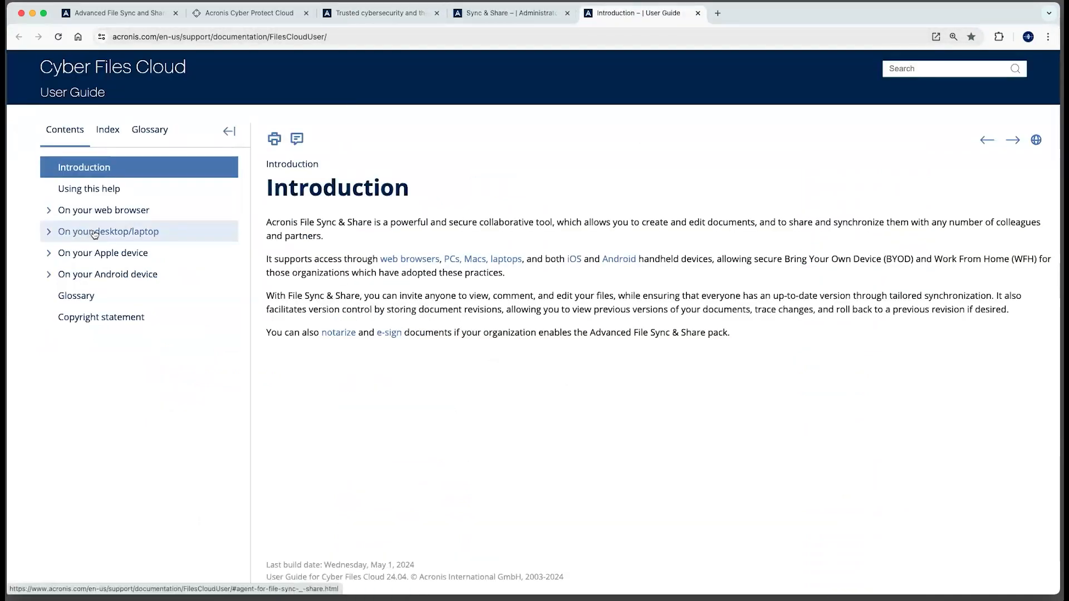
pyautogui.moveTo(103, 210)
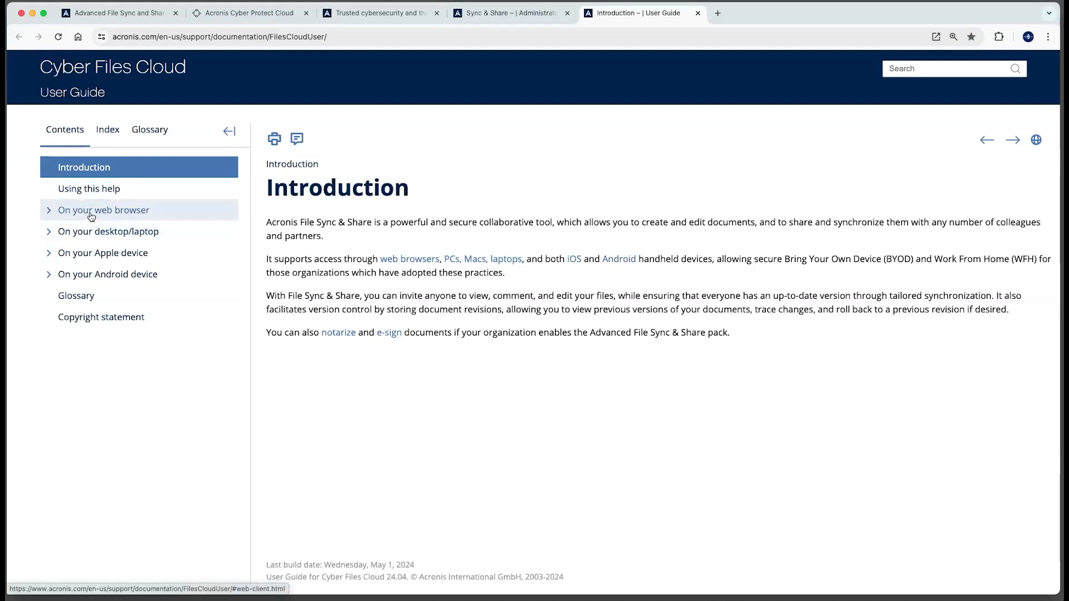
pyautogui.click(104, 209)
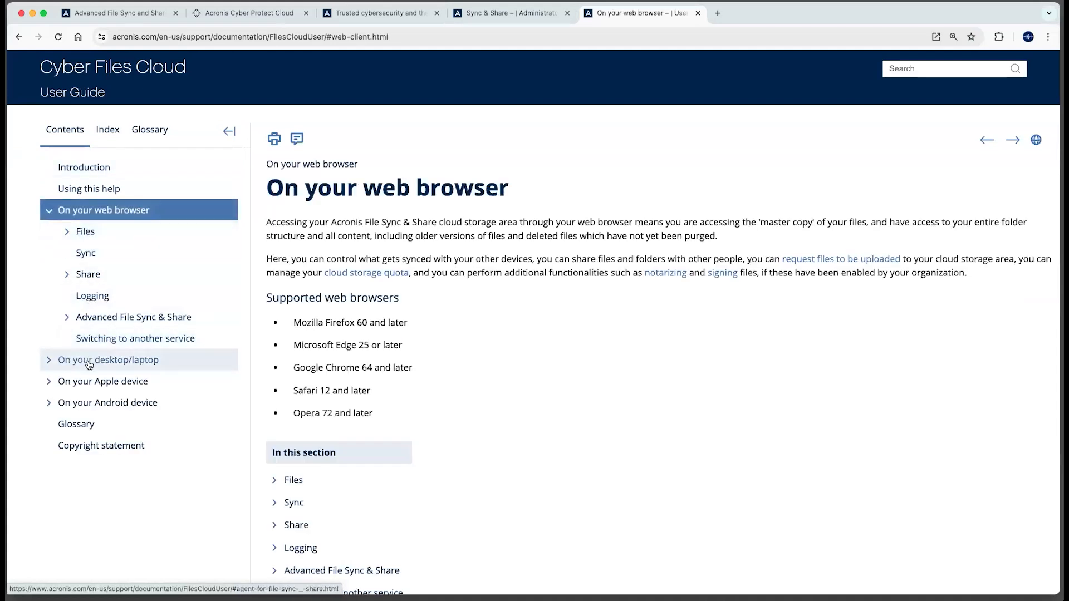
pyautogui.moveTo(450, 57)
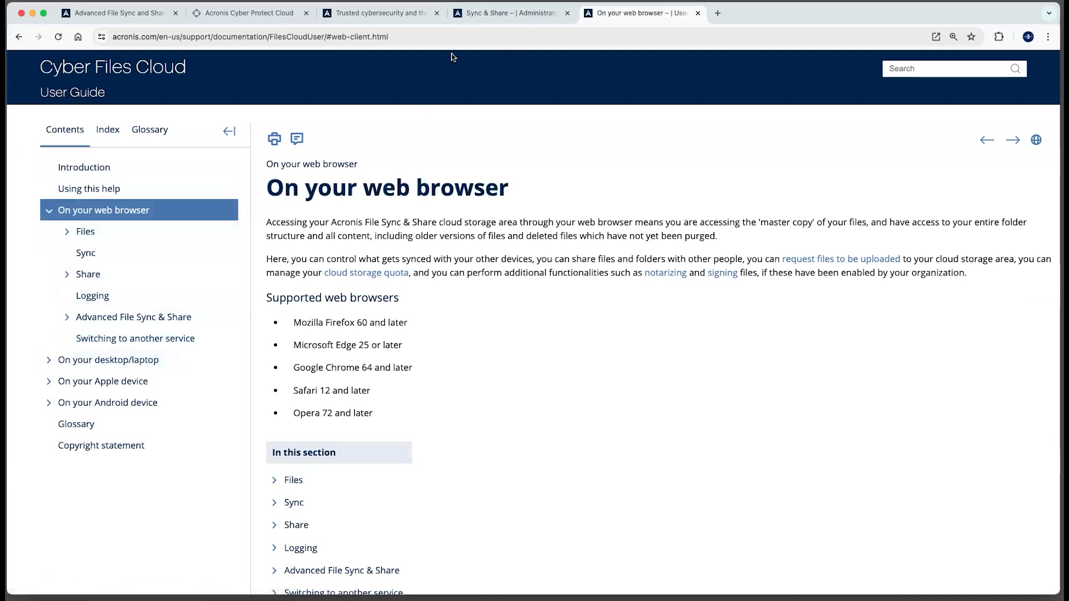
pyautogui.moveTo(108, 359)
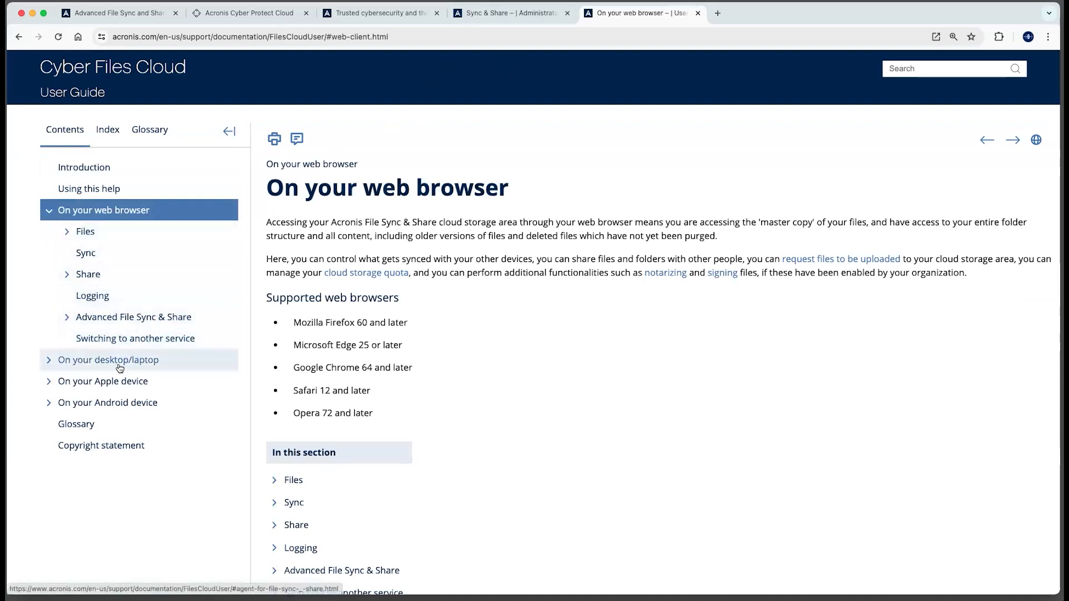
pyautogui.moveTo(115, 373)
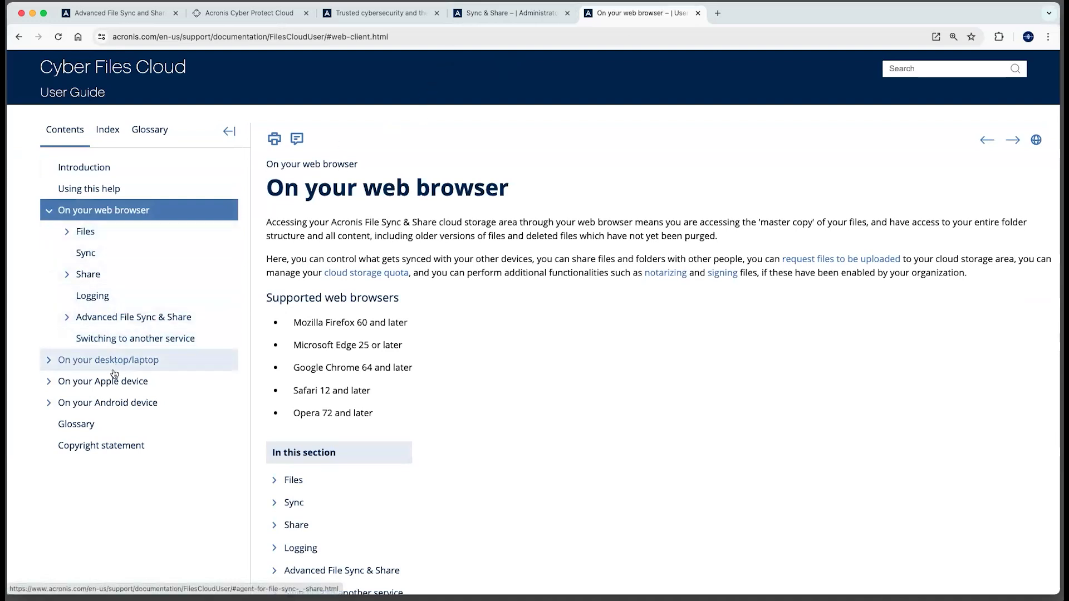
pyautogui.click(134, 316)
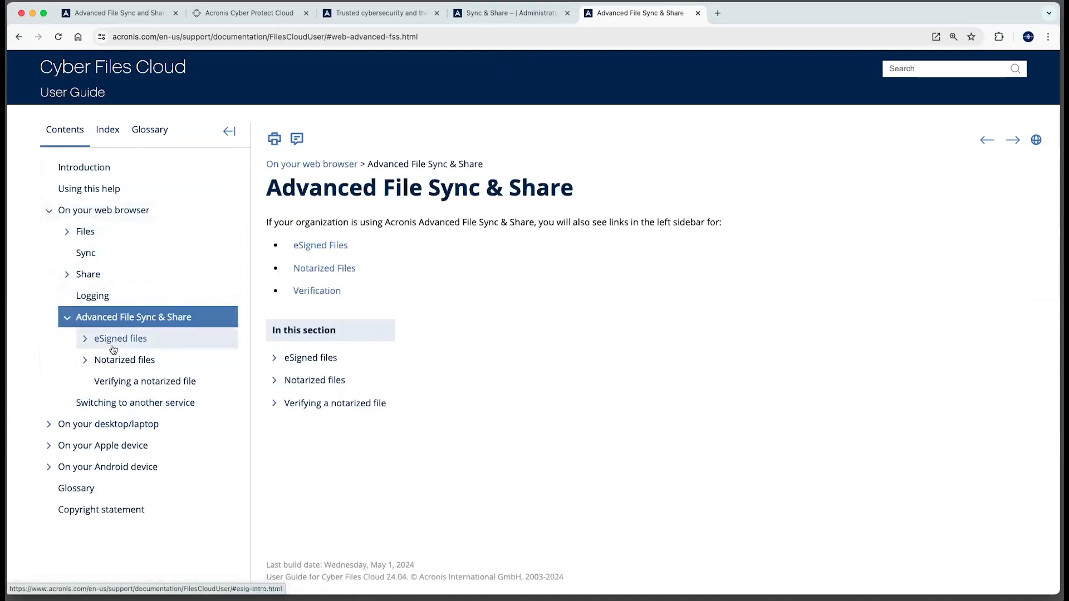
pyautogui.click(120, 338)
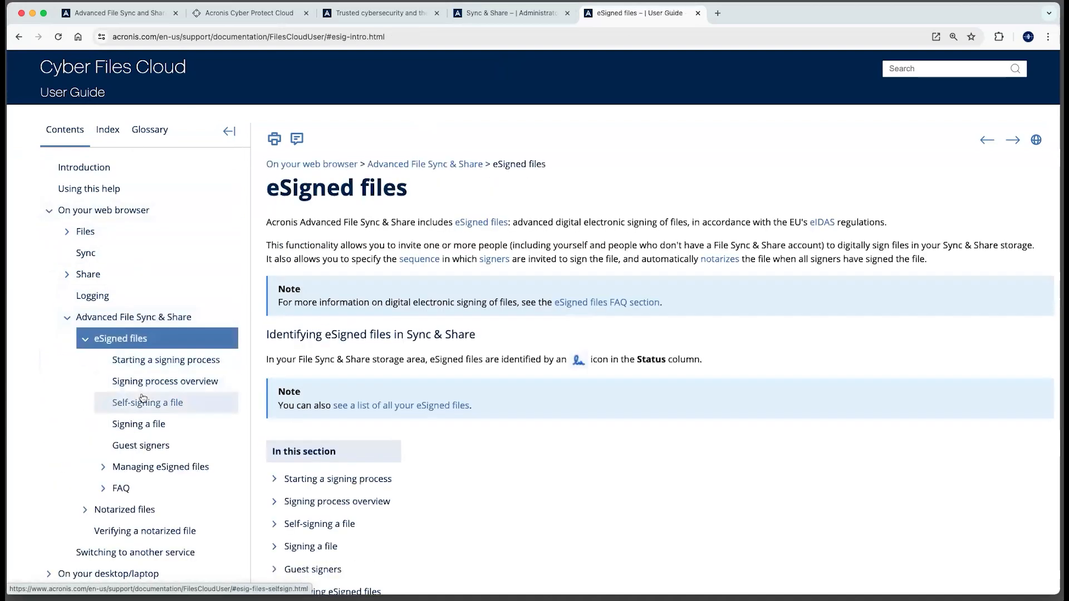
pyautogui.scroll(-3)
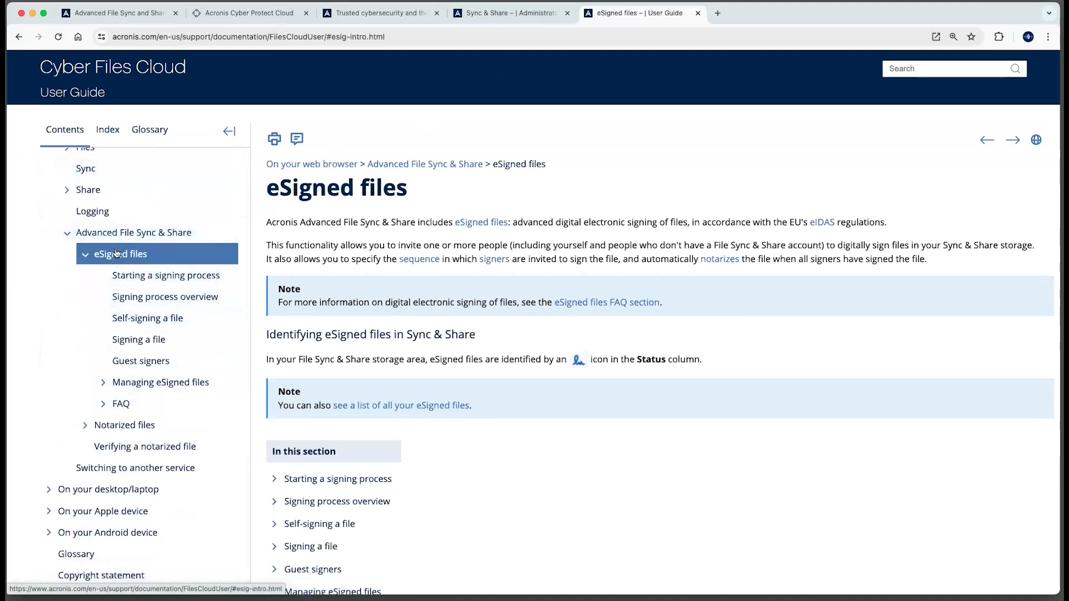
pyautogui.moveTo(164, 274)
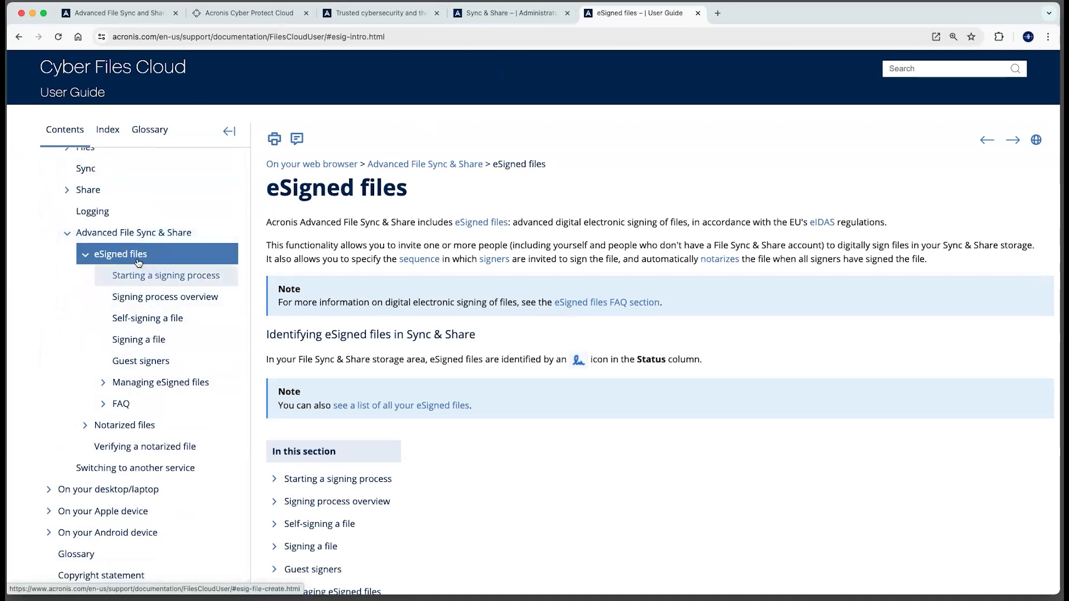
pyautogui.moveTo(199, 264)
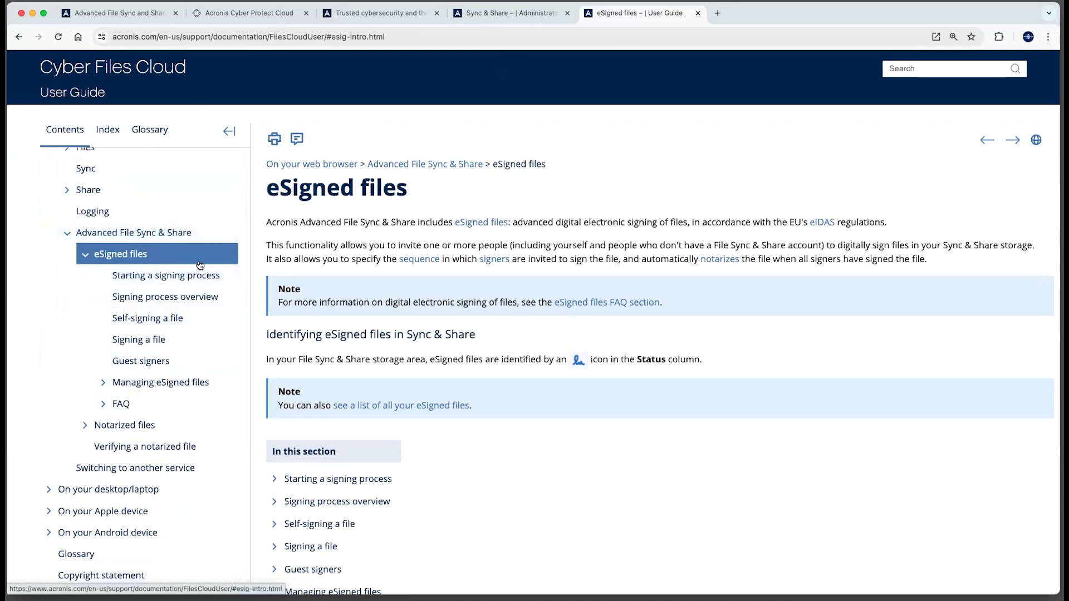